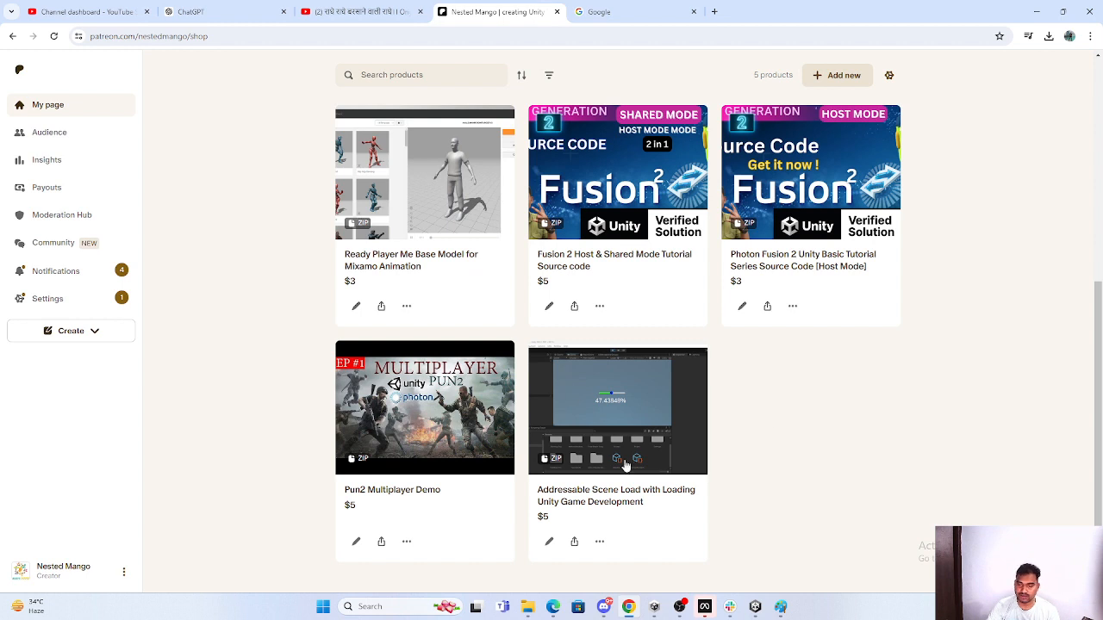
pyautogui.moveTo(592, 384)
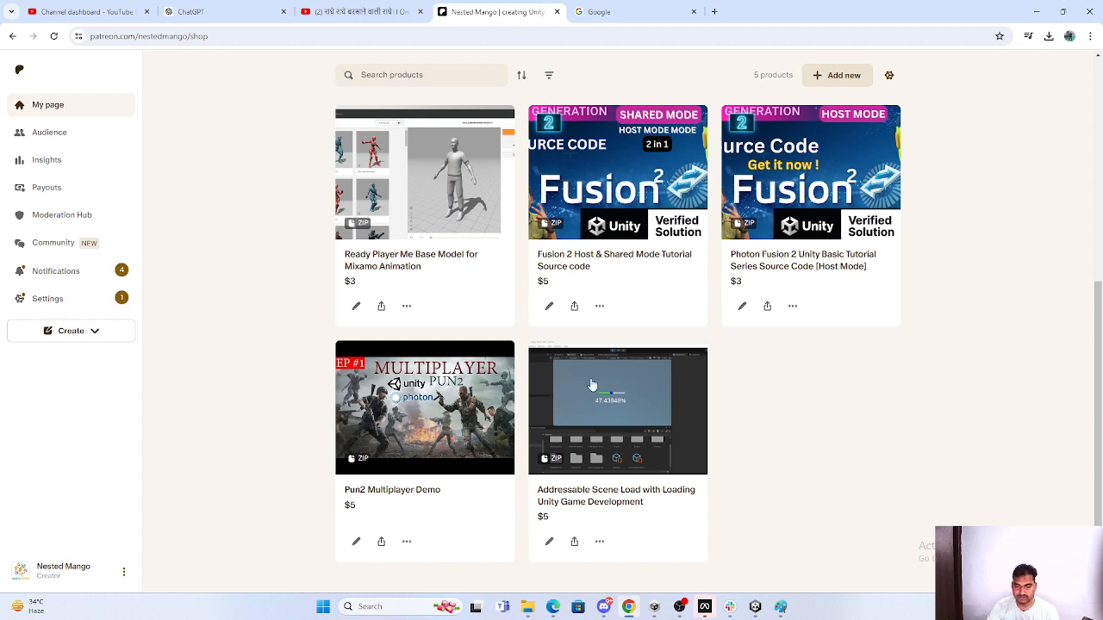
pyautogui.moveTo(689, 317)
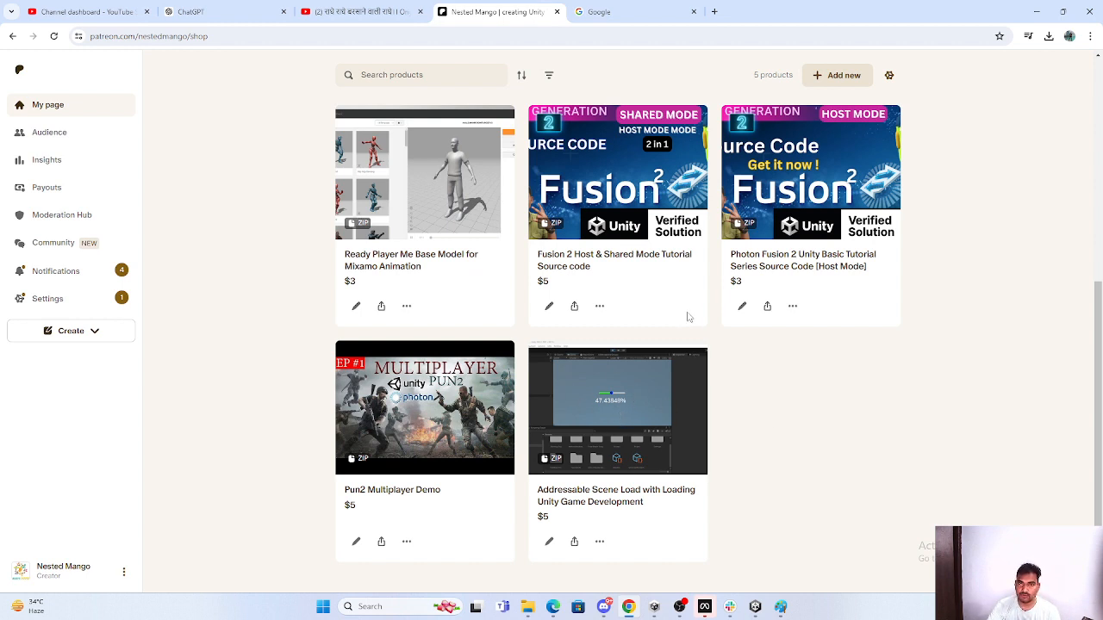
pyautogui.moveTo(664, 424)
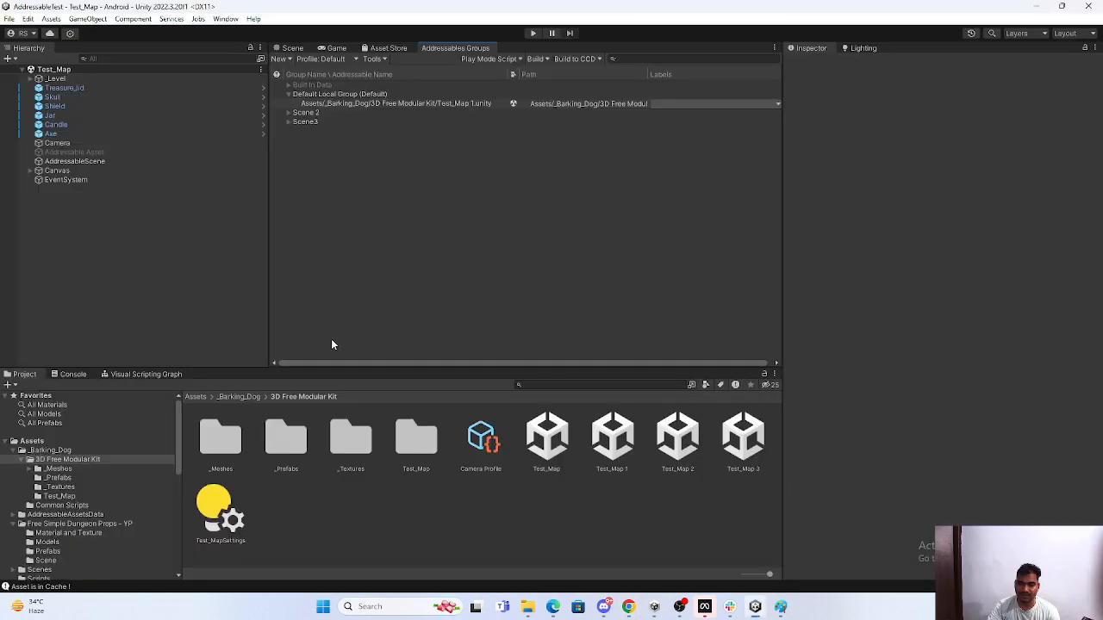
# From the Scene view, run Build > New Build > Default Build Script in Addressables Groups
pyautogui.click(290, 47)
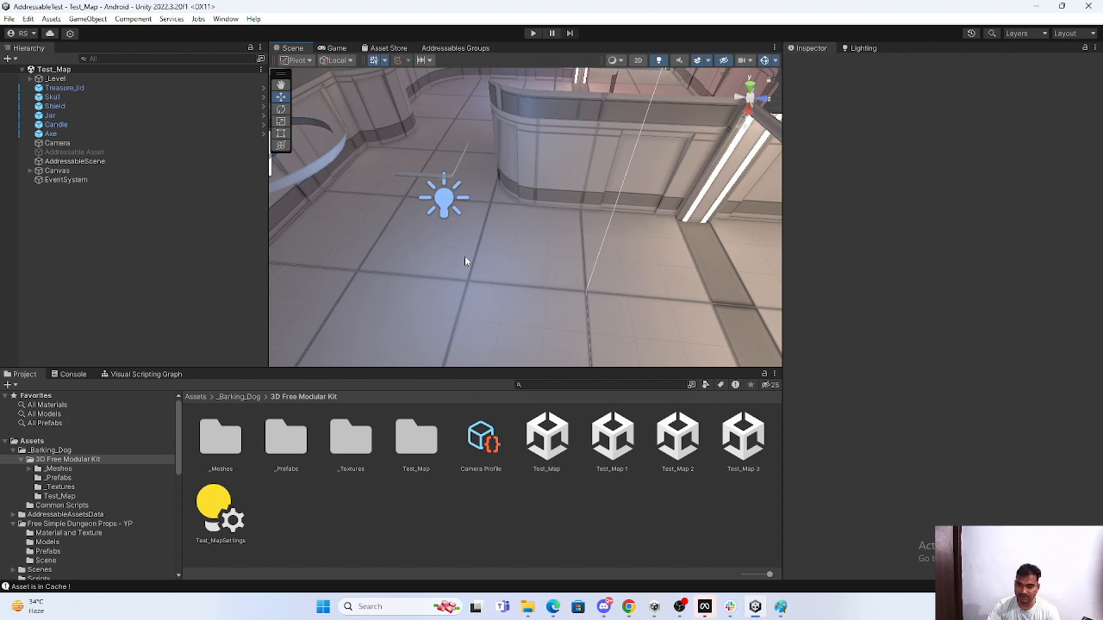
pyautogui.moveTo(490, 243)
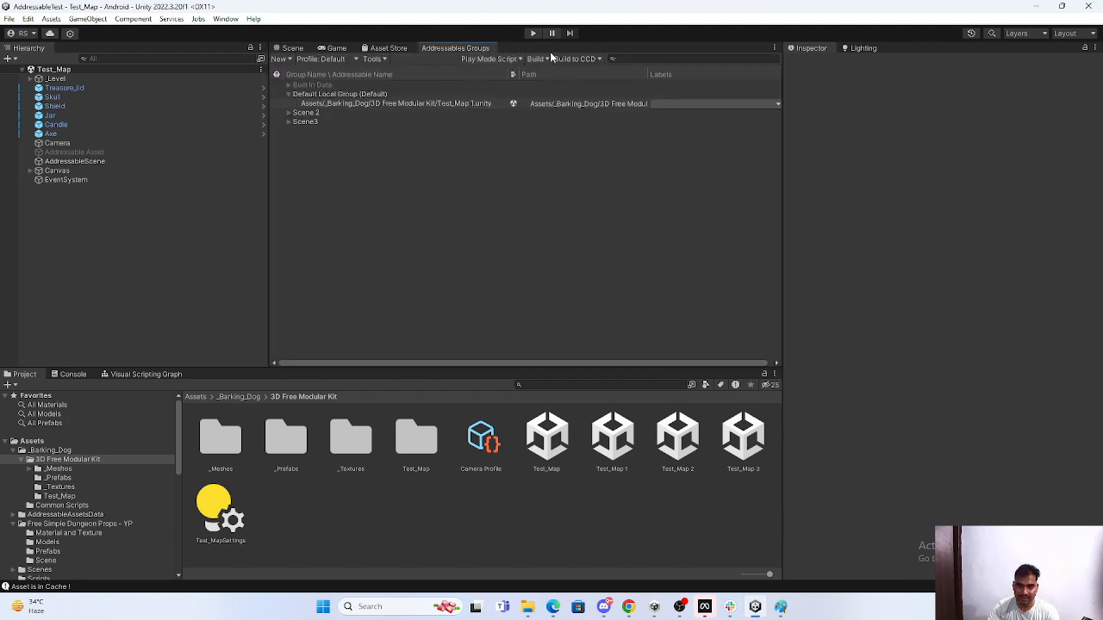
pyautogui.click(536, 59)
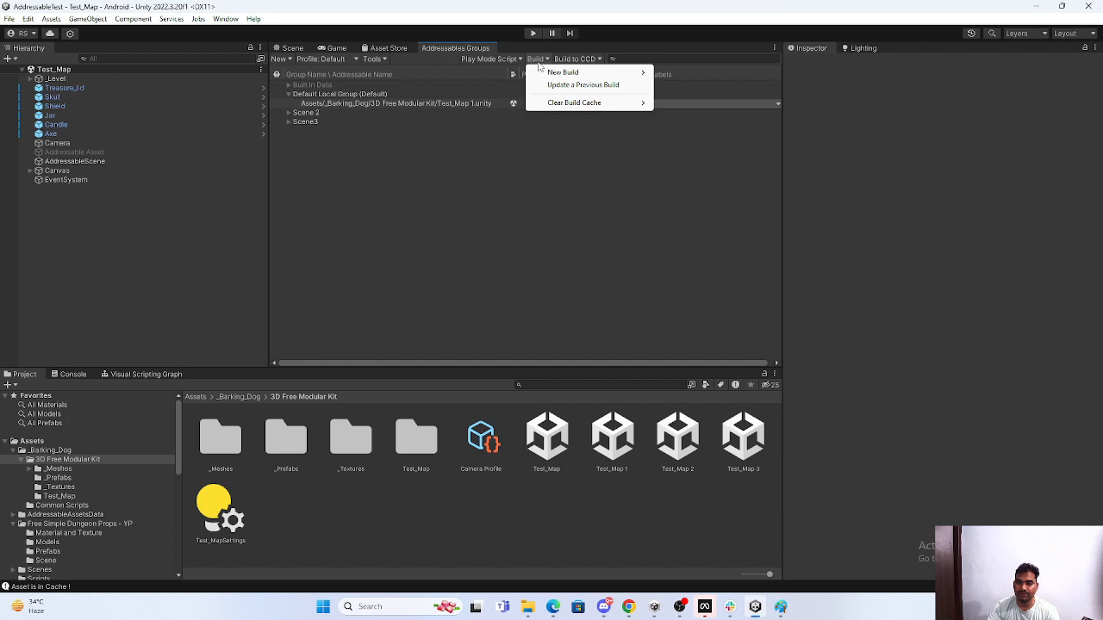
pyautogui.moveTo(562, 72)
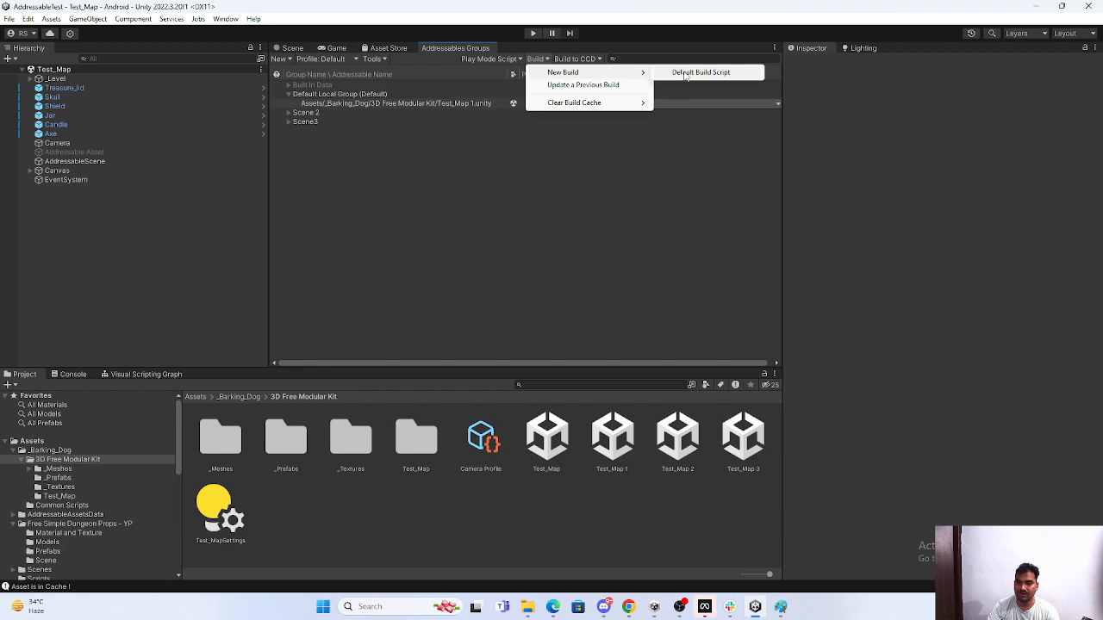
pyautogui.click(701, 72)
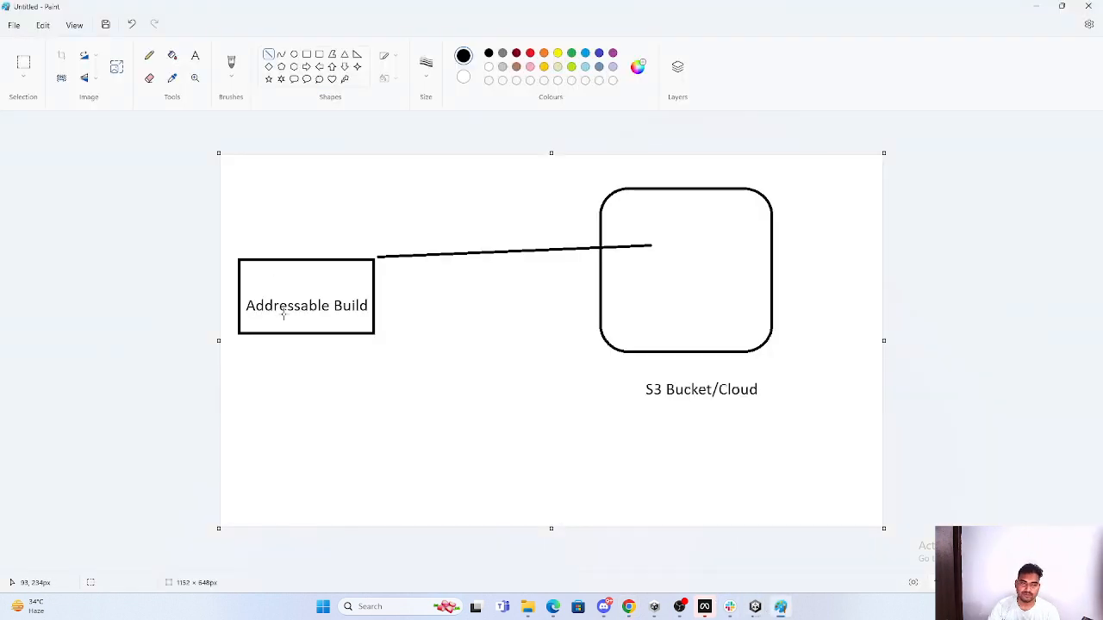
pyautogui.moveTo(505, 310)
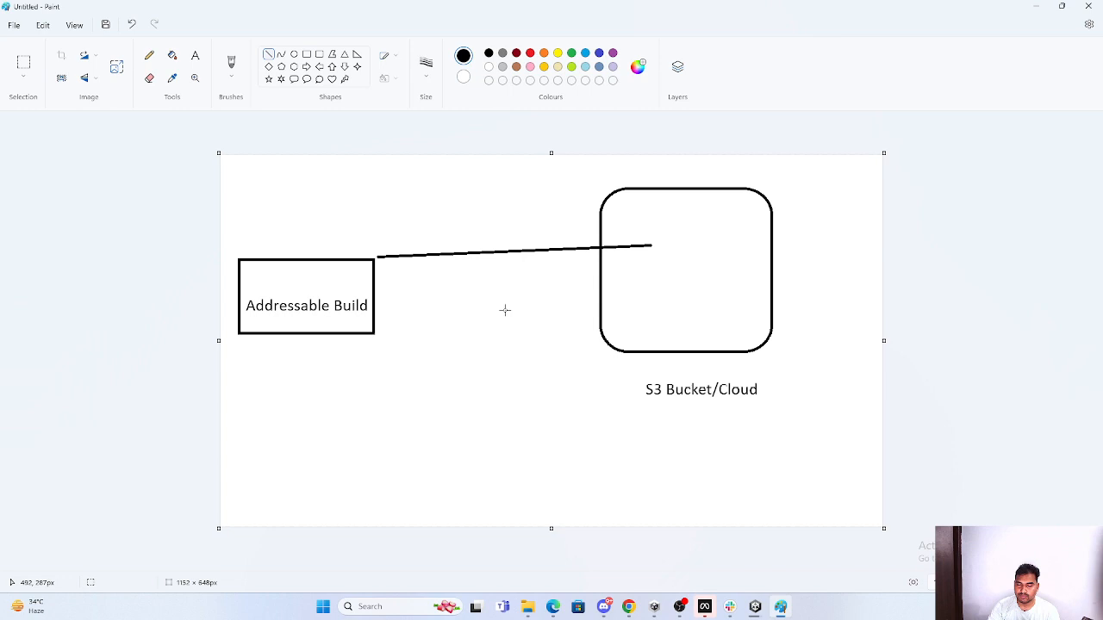
pyautogui.moveTo(617, 346)
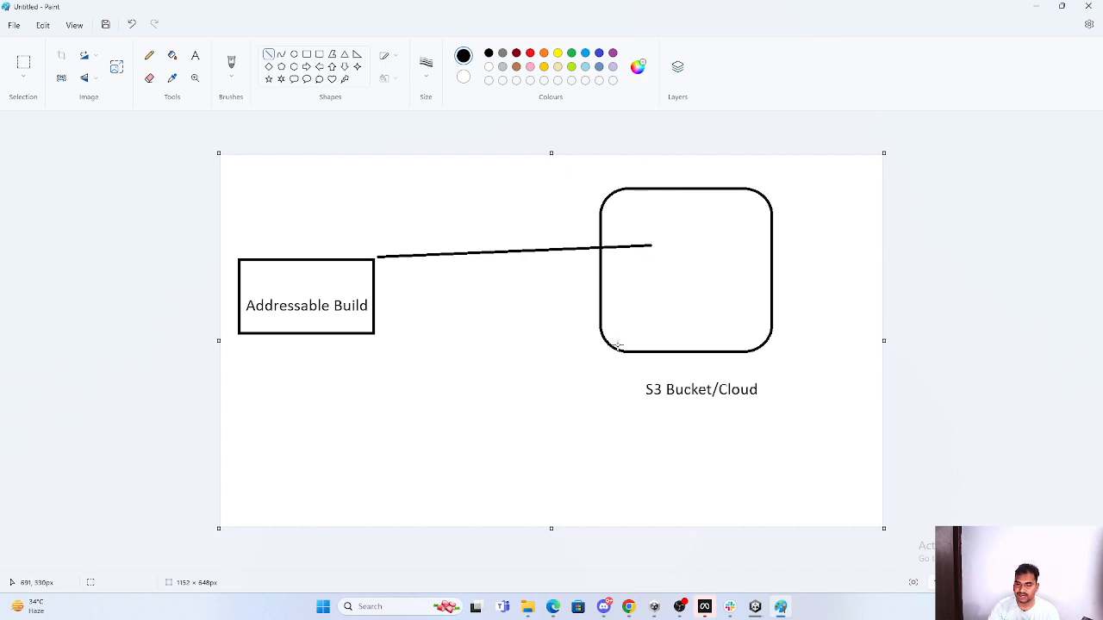
pyautogui.moveTo(579, 318)
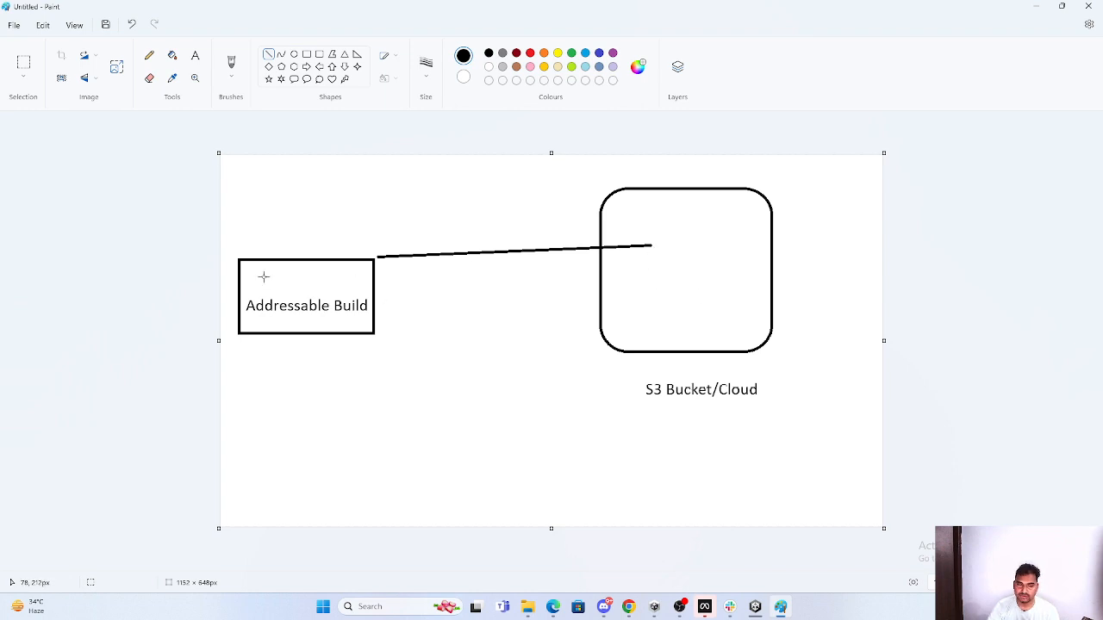
pyautogui.moveTo(655, 242)
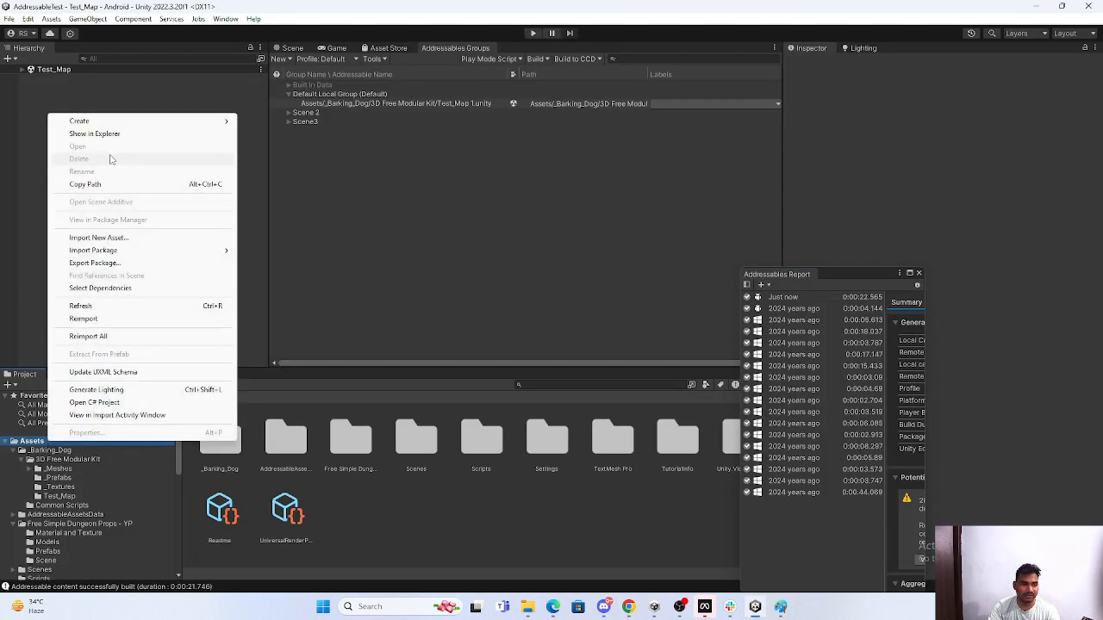
# Show the project Assets in Explorer and open the ServerData folder
pyautogui.click(95, 134)
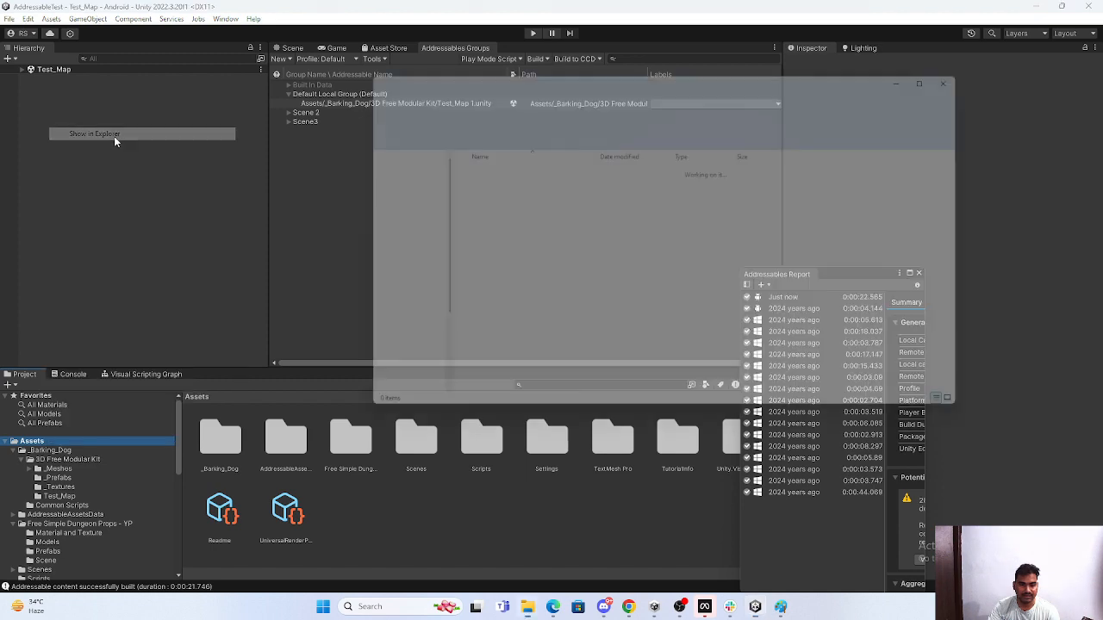
pyautogui.click(94, 133)
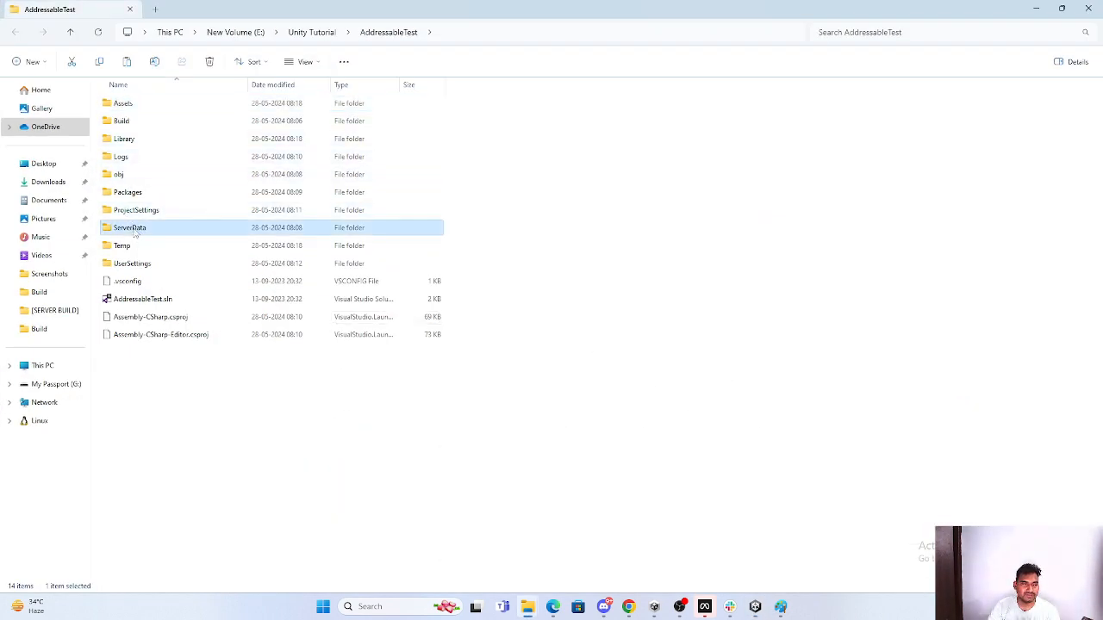
pyautogui.doubleClick(130, 227)
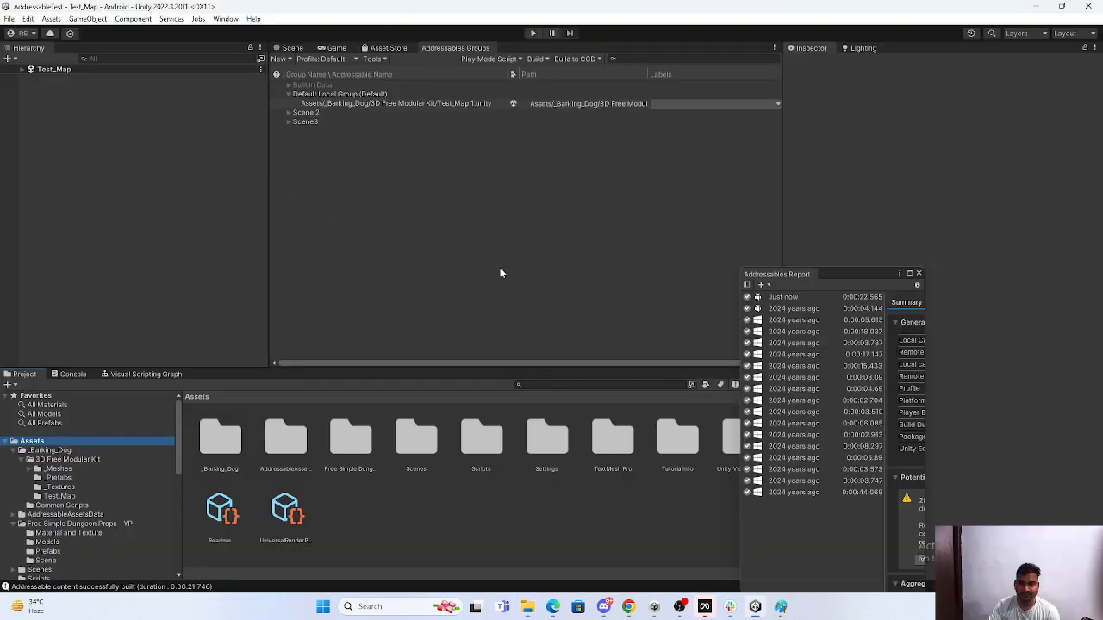
# Inspect the Scene 2 group, open ServerData/Android, and close Build Settings
pyautogui.click(306, 112)
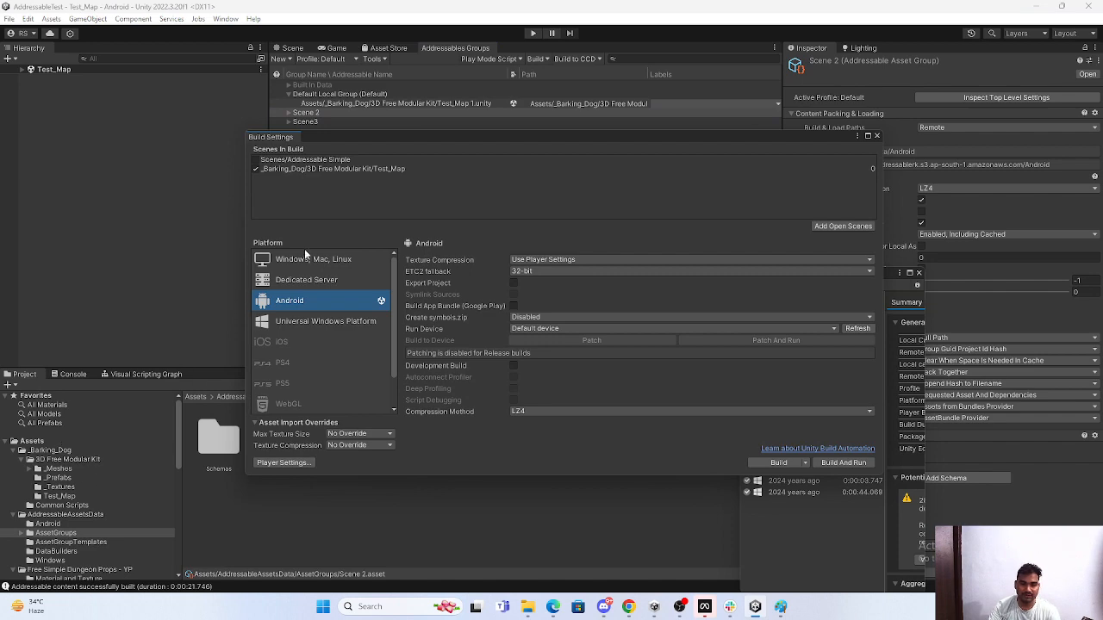
pyautogui.moveTo(676, 247)
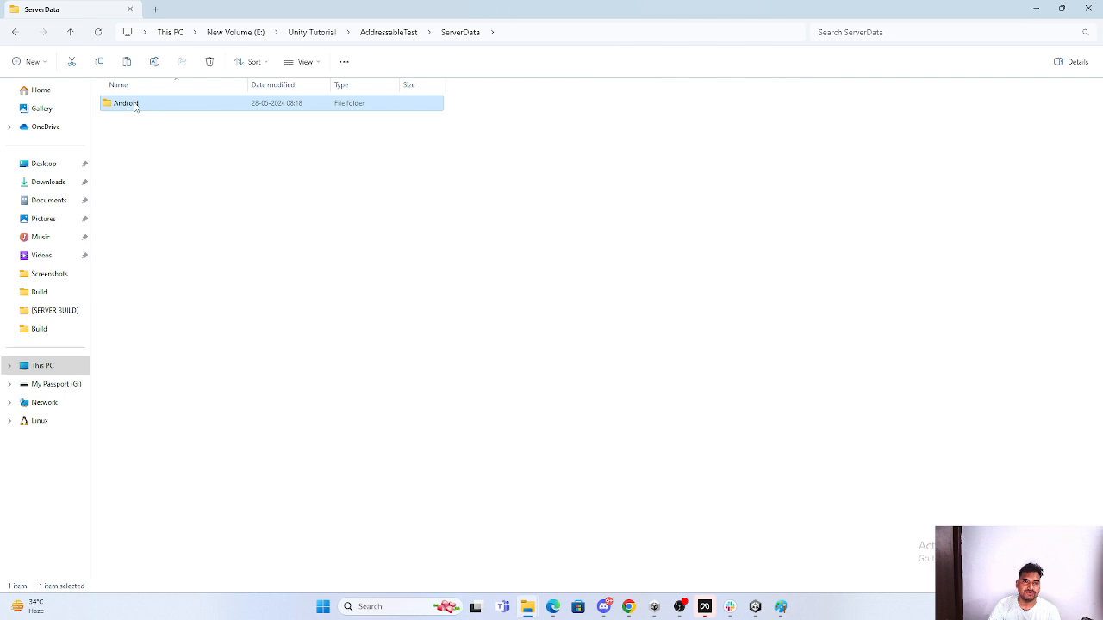
pyautogui.doubleClick(127, 102)
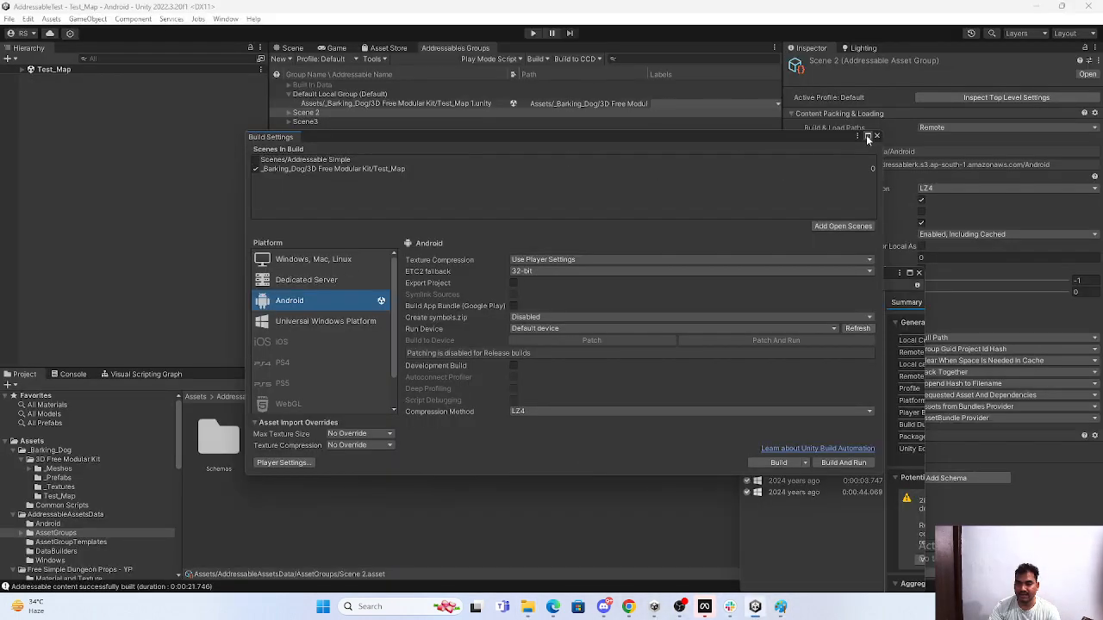
pyautogui.click(876, 136)
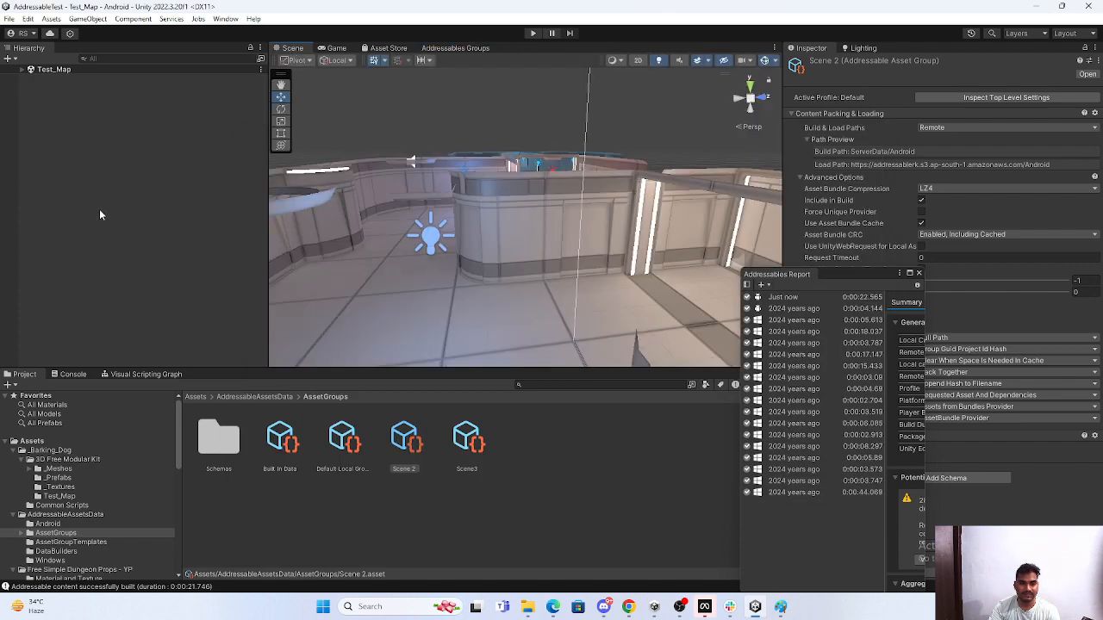
# Create a Capsule 3D object from the Hierarchy context menu, beside the sphere
pyautogui.rightClick(101, 214)
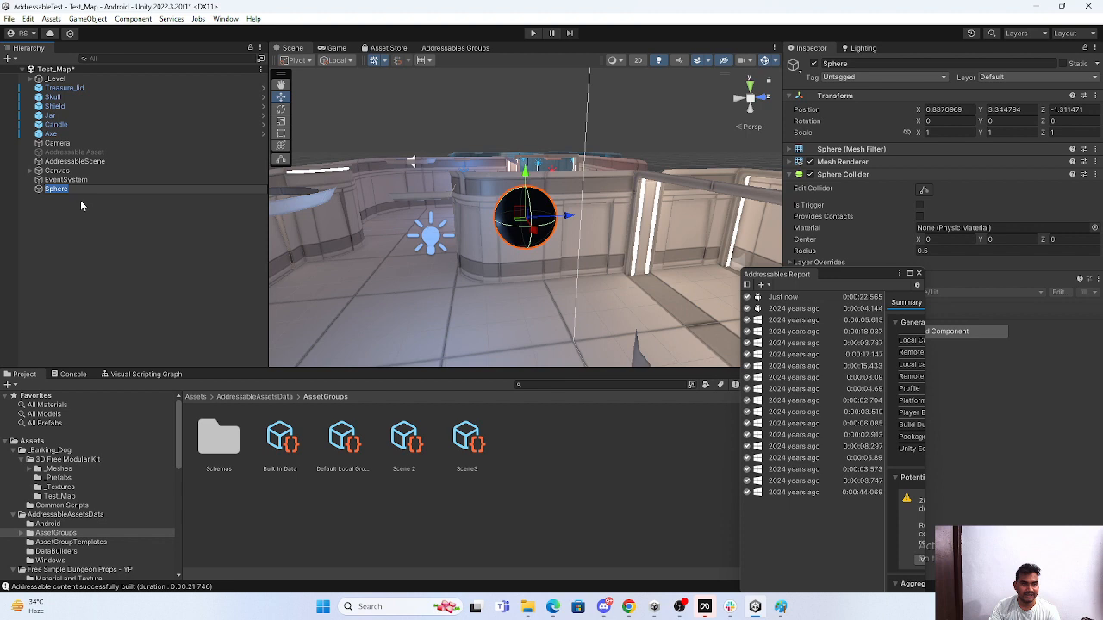
pyautogui.rightClick(82, 207)
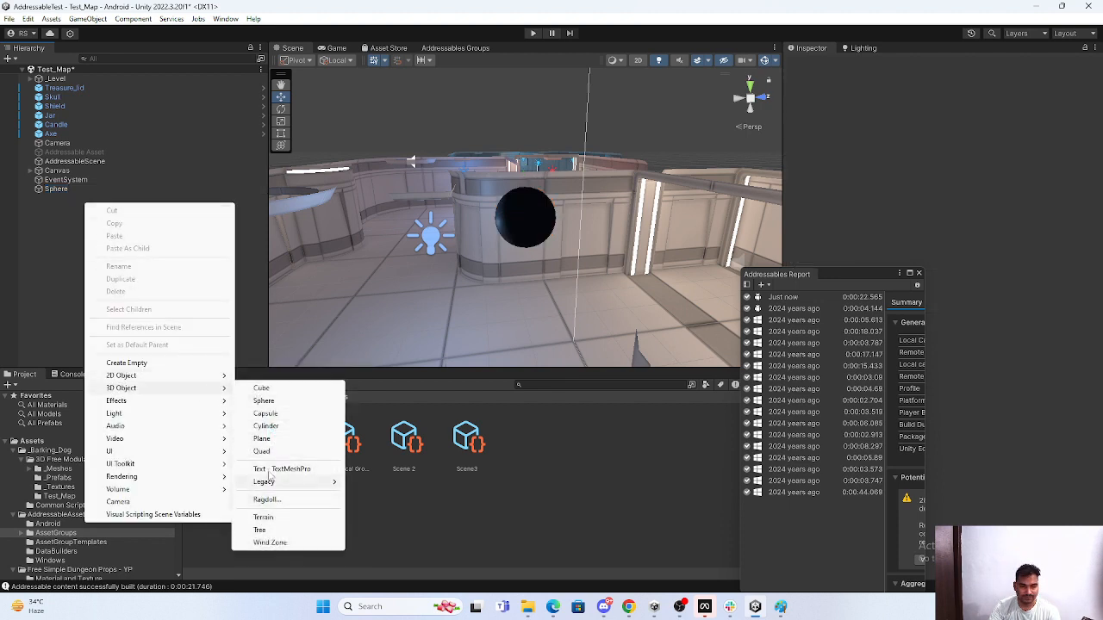
pyautogui.moveTo(265, 413)
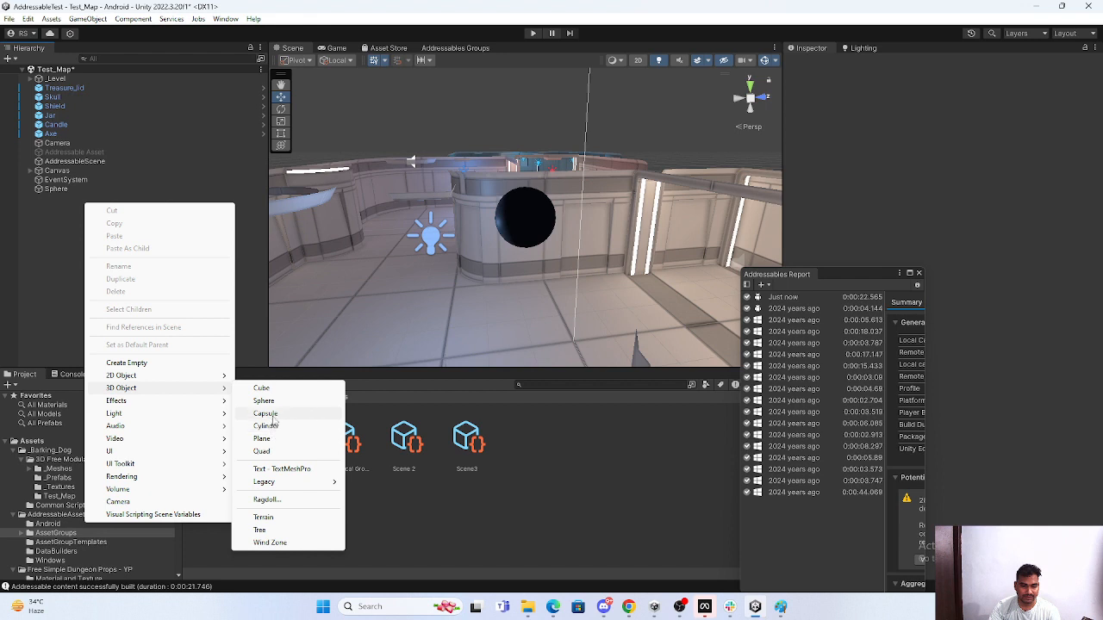
pyautogui.click(265, 414)
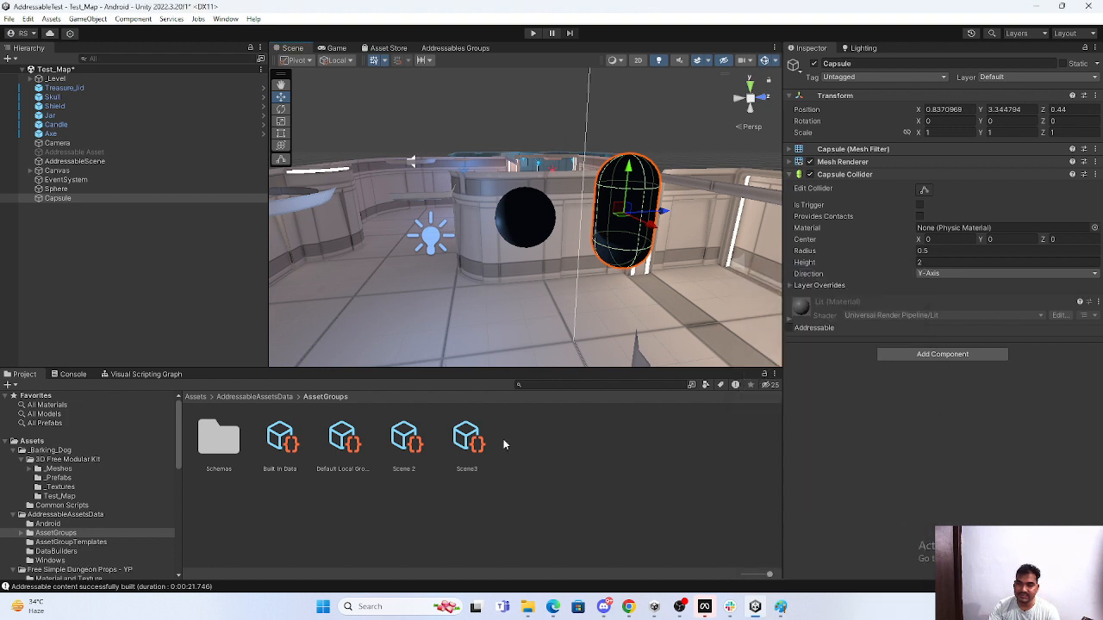
pyautogui.moveTo(528, 231)
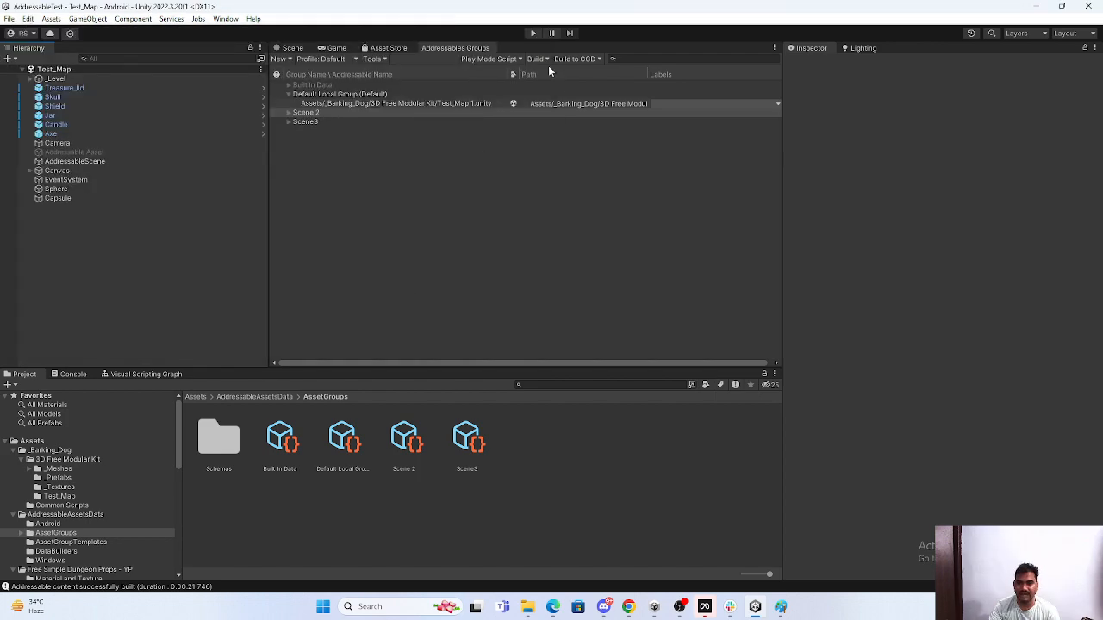
# Run Build > Update a Previous Build and confirm Continue in the content update dialog
pyautogui.click(536, 59)
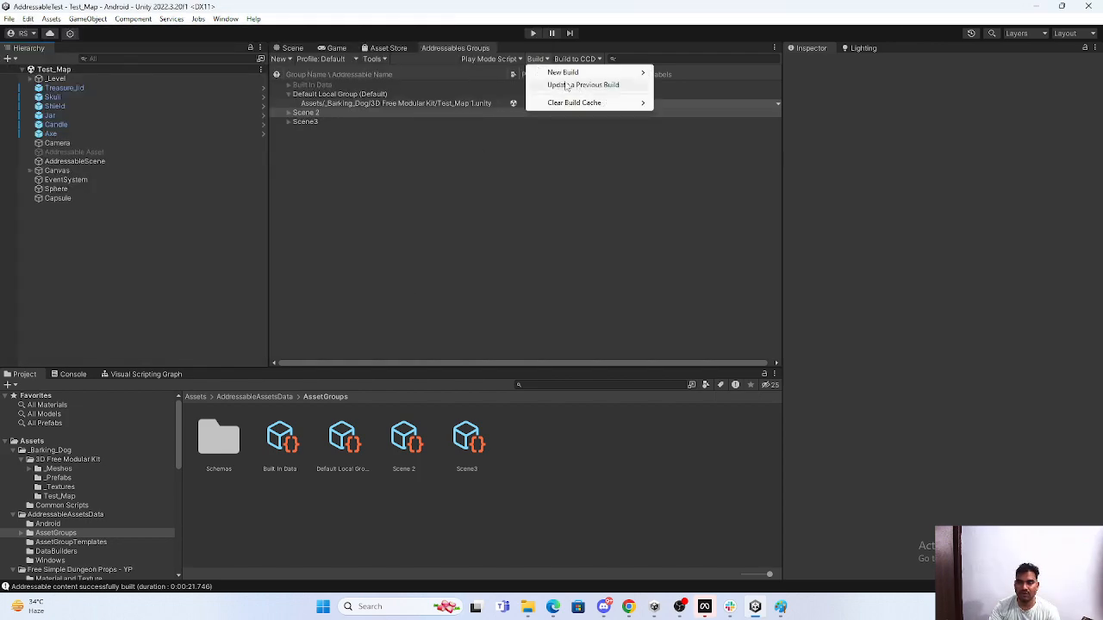
pyautogui.moveTo(603, 93)
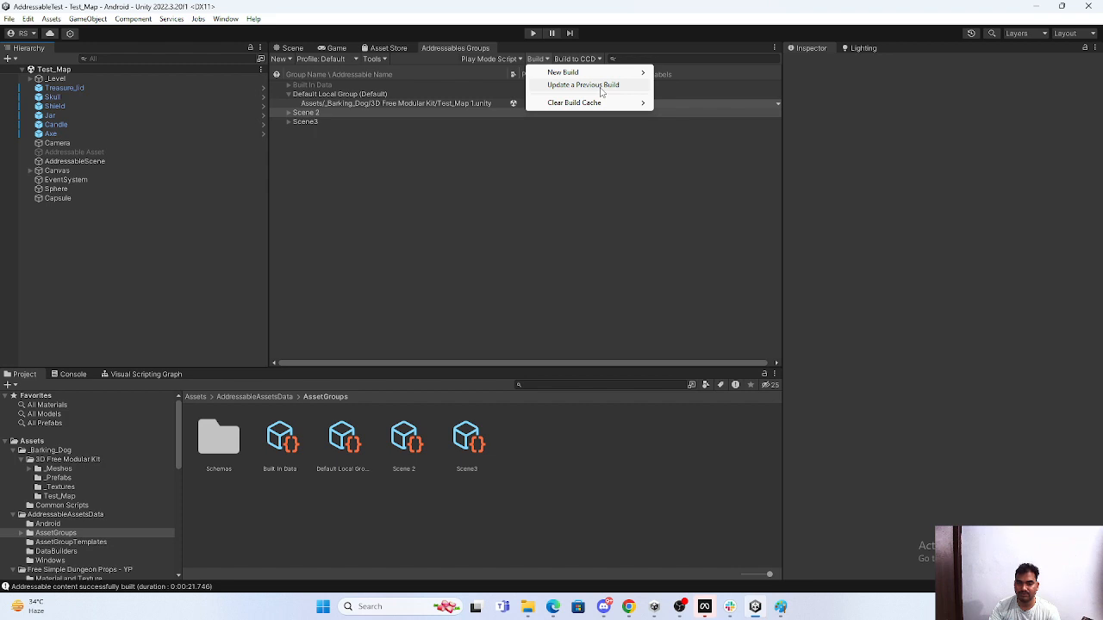
pyautogui.click(582, 85)
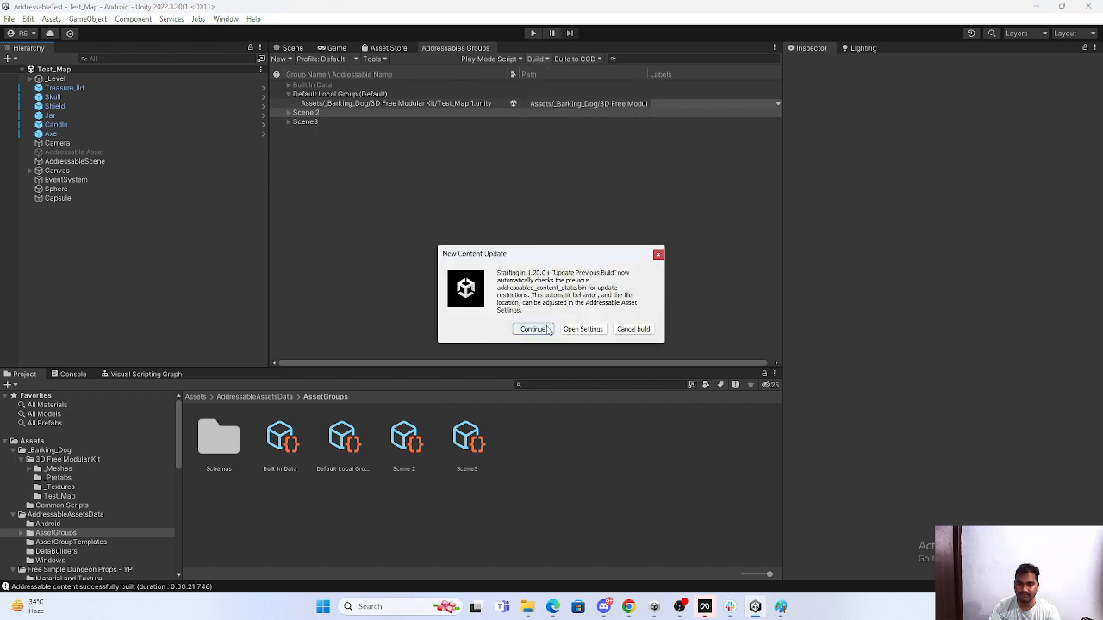
pyautogui.click(532, 328)
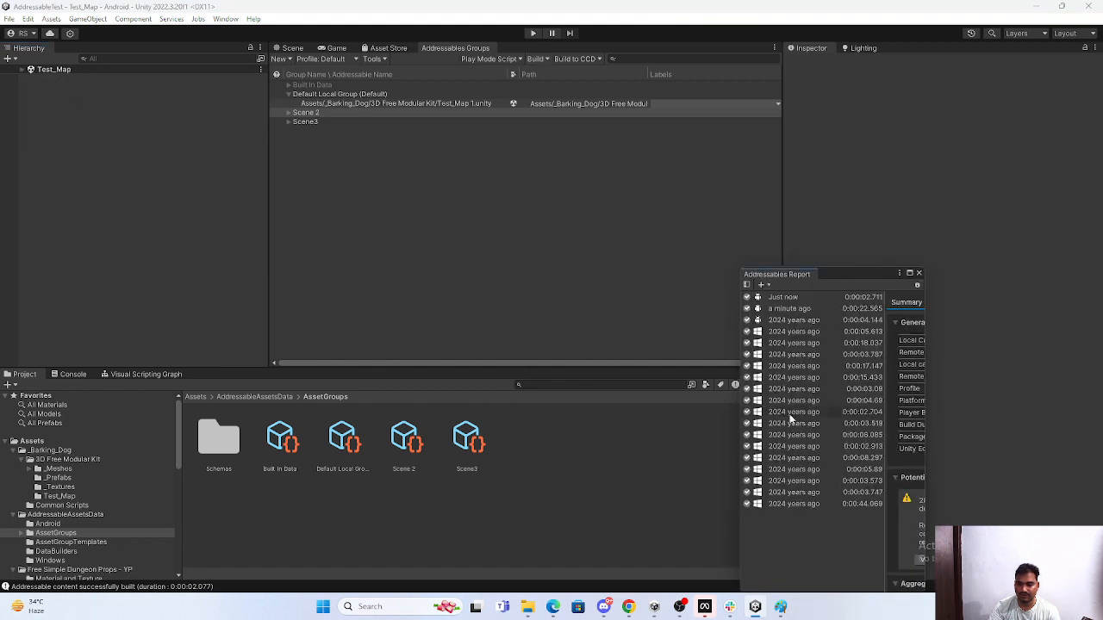
pyautogui.moveTo(53, 244)
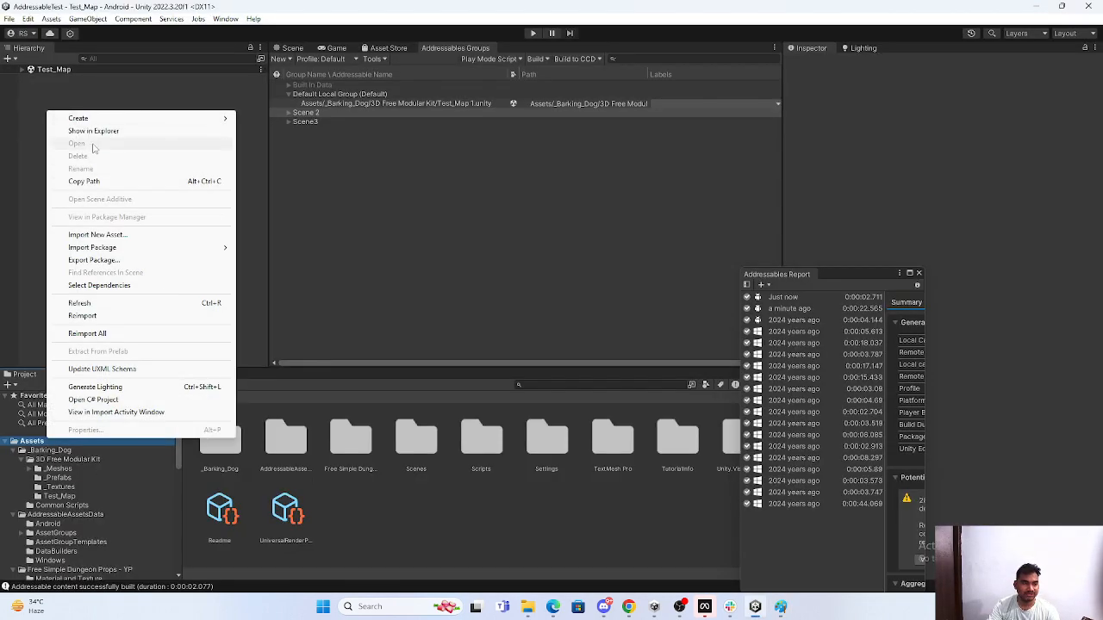
# Show Assets in Explorer, then open ServerData and its Android folder of refreshed bundles
pyautogui.click(93, 130)
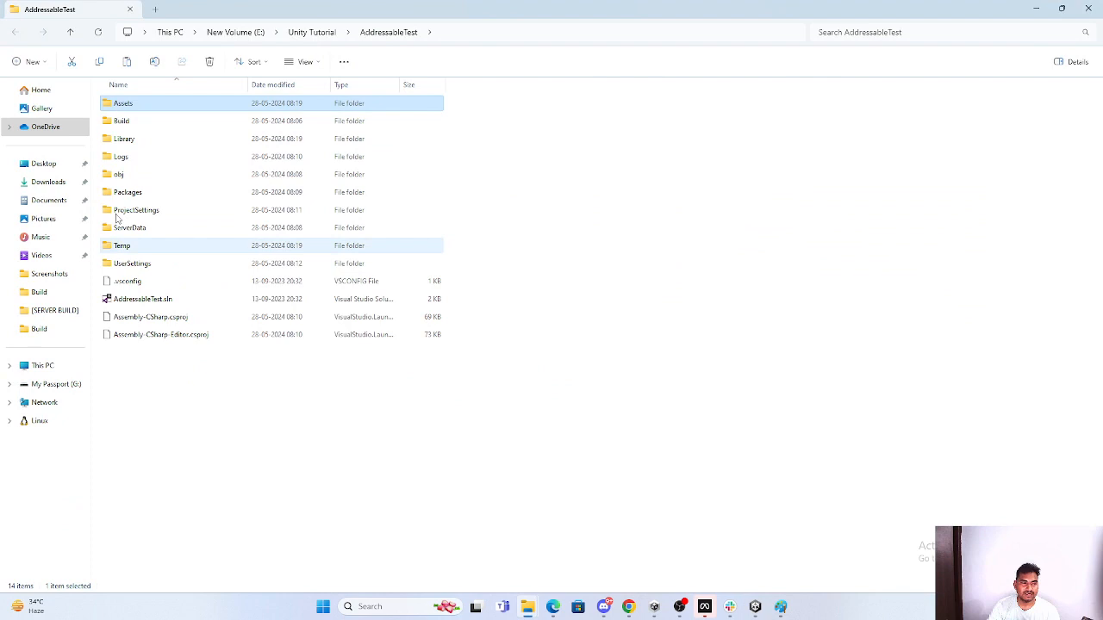
pyautogui.click(129, 228)
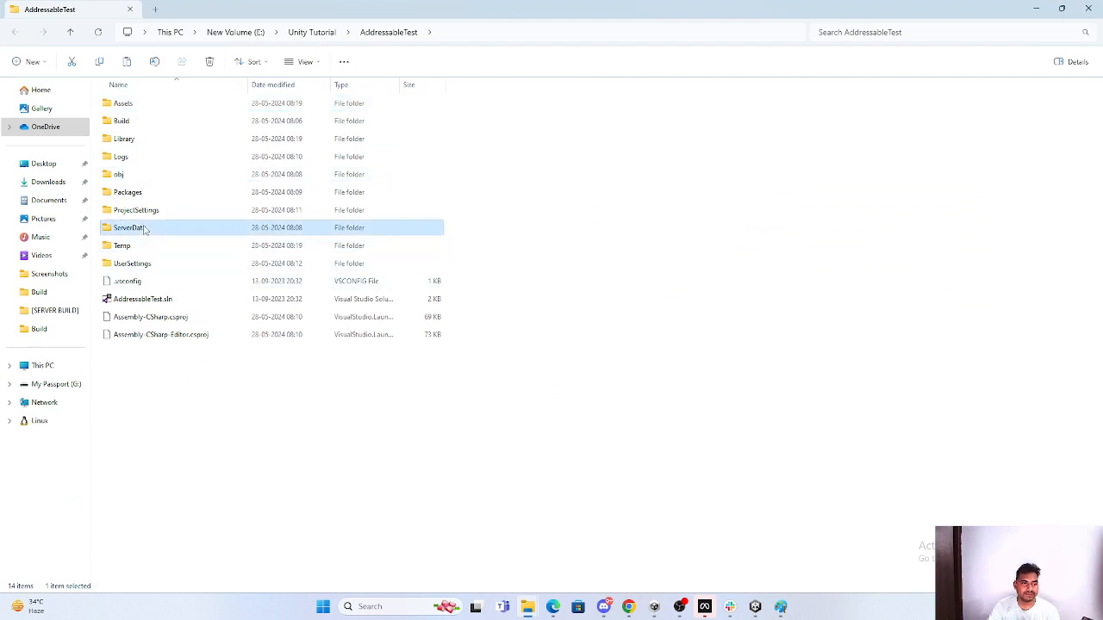
pyautogui.doubleClick(130, 227)
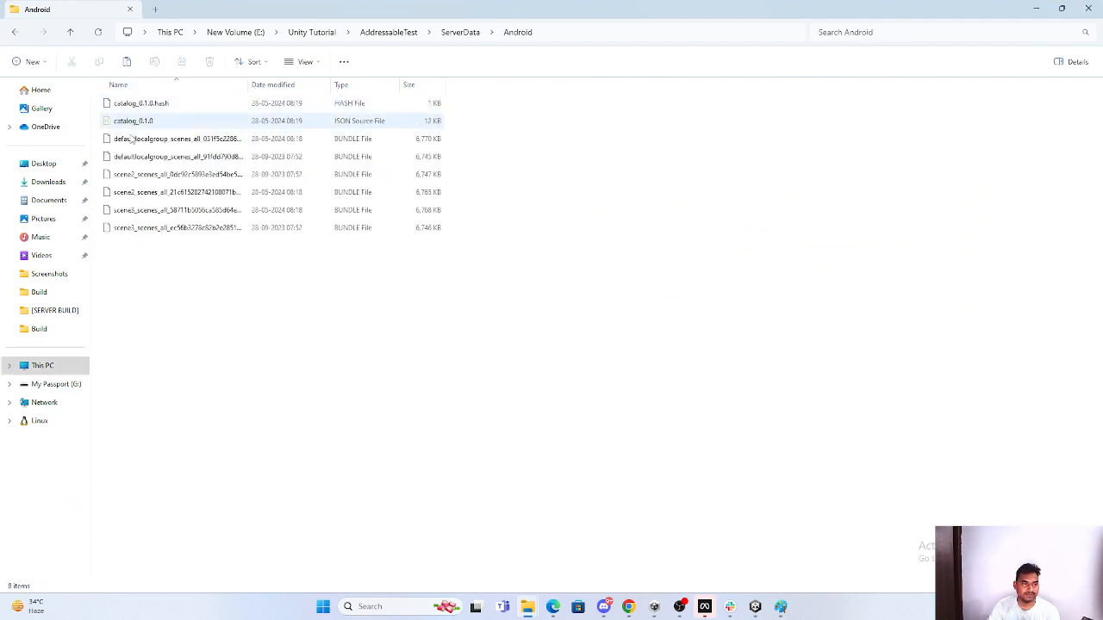
pyautogui.click(177, 155)
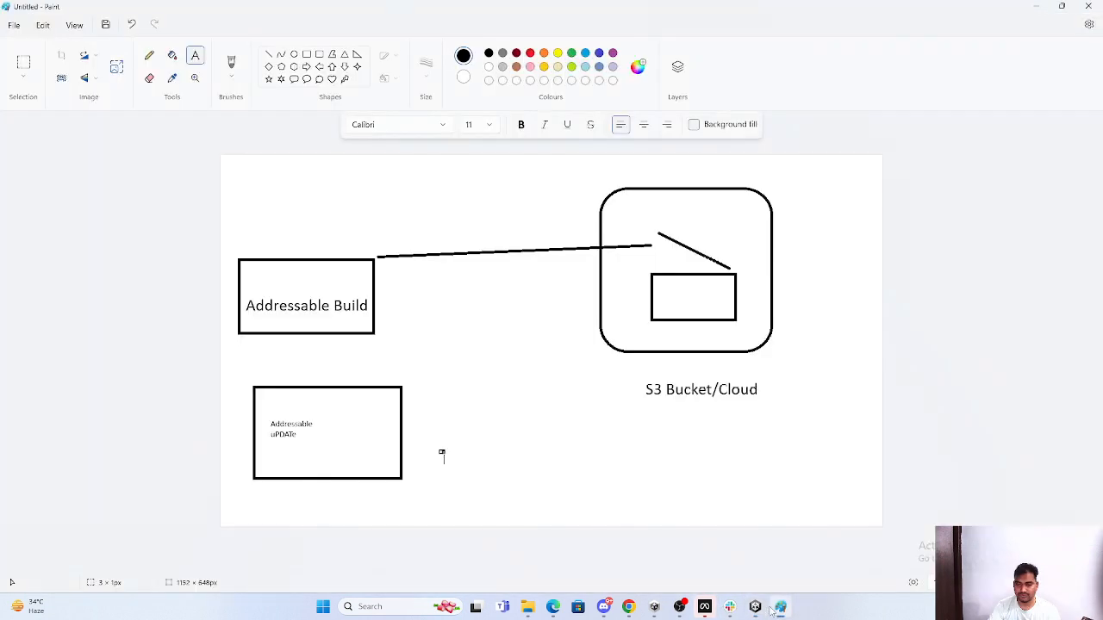
pyautogui.moveTo(307, 431)
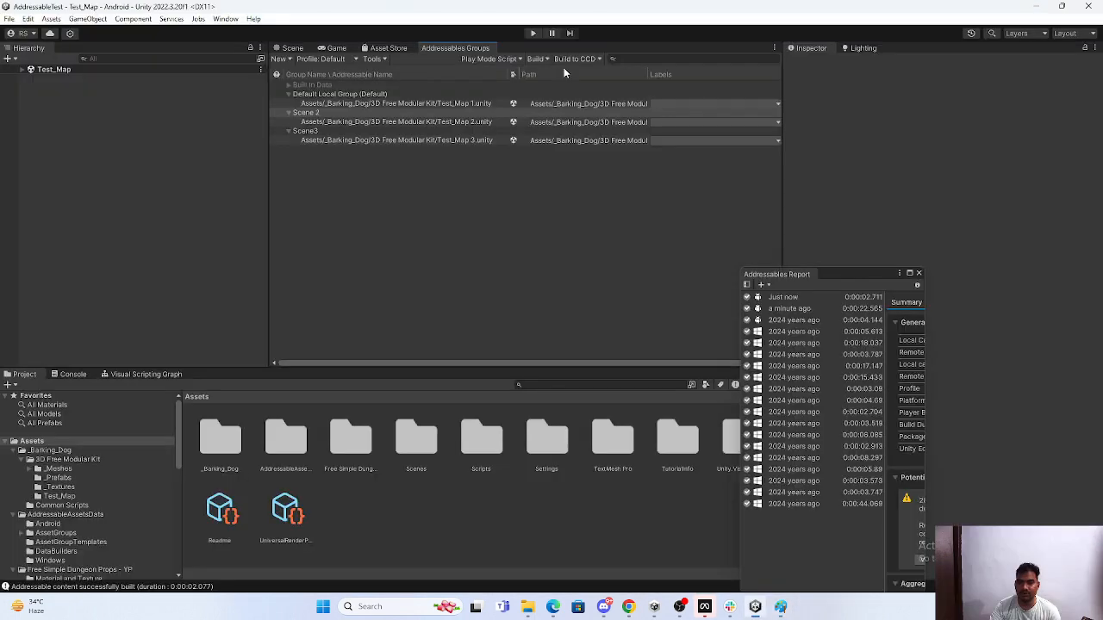
pyautogui.click(535, 58)
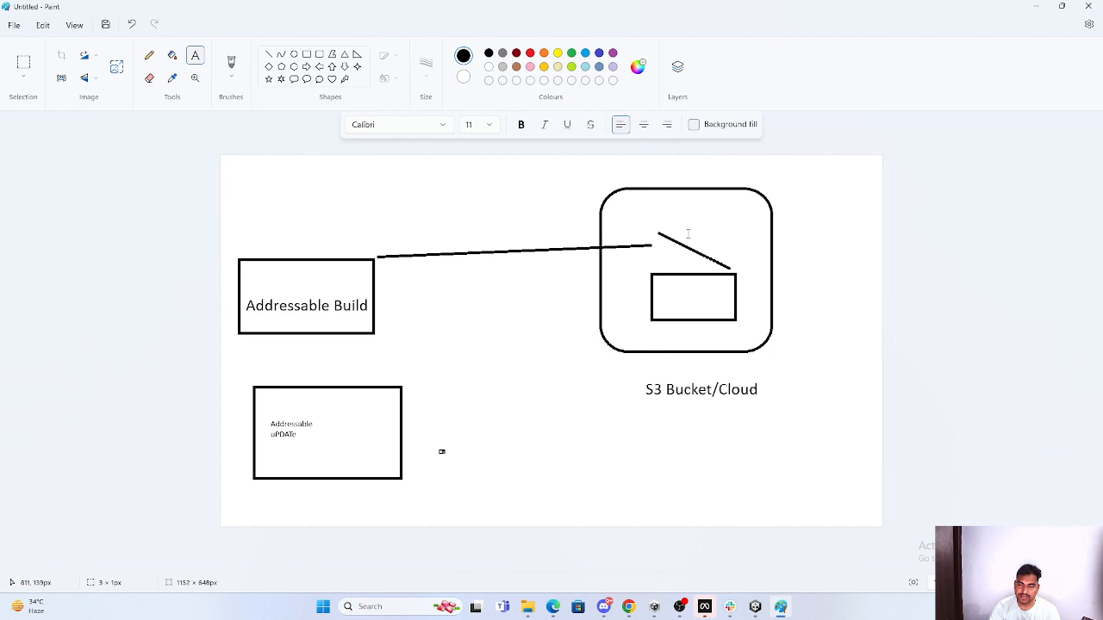
pyautogui.moveTo(337, 351)
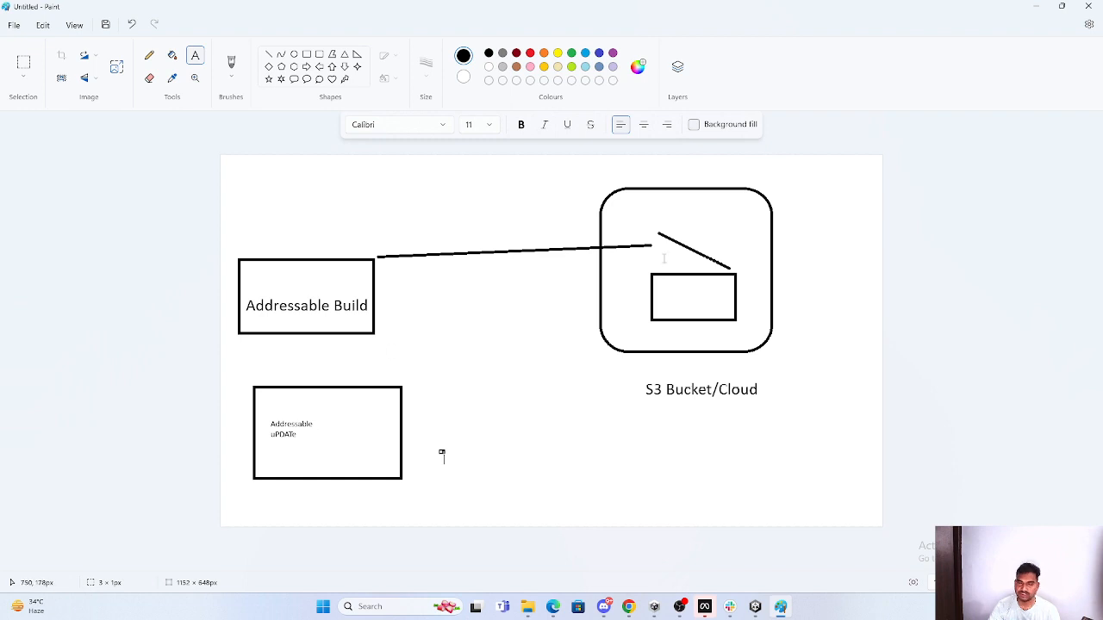
pyautogui.moveTo(598, 326)
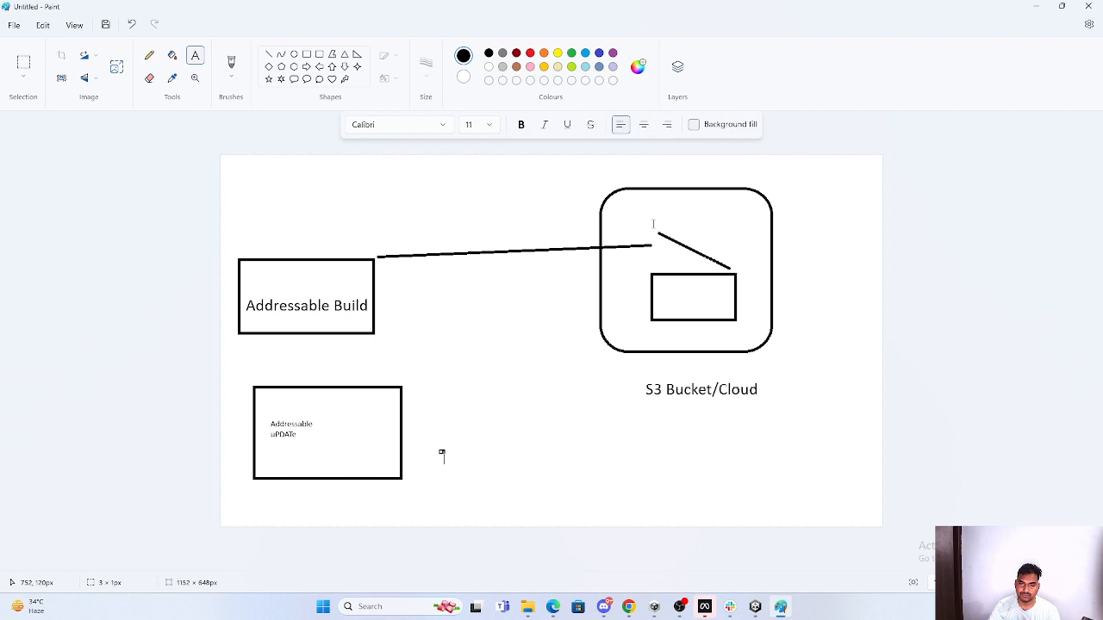
pyautogui.moveTo(588, 267)
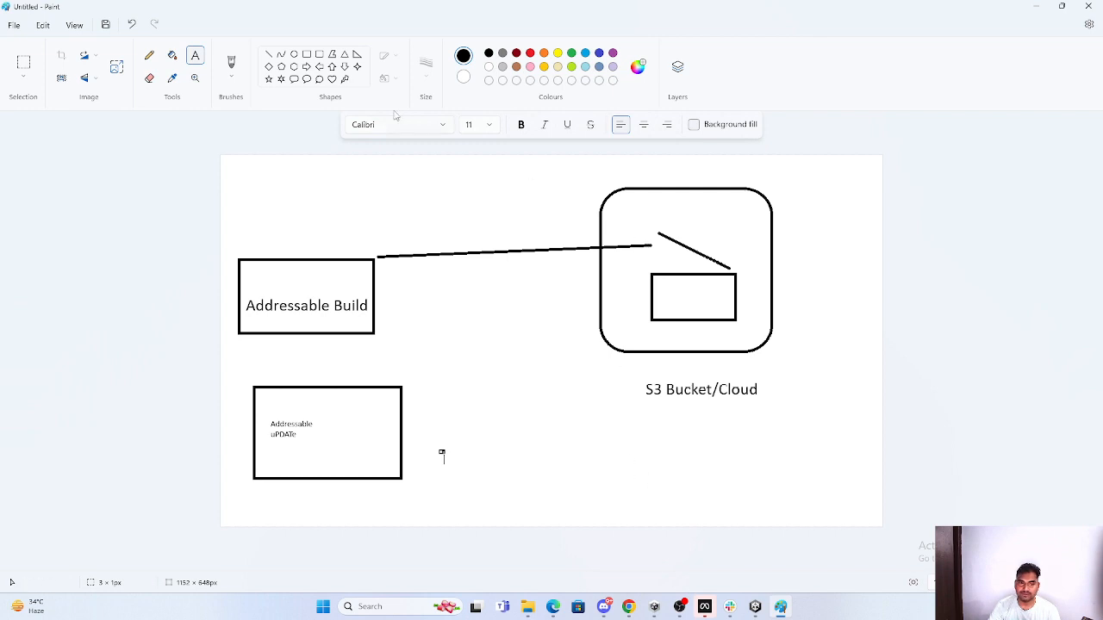
pyautogui.moveTo(548, 401); pyautogui.dragTo(674, 533)
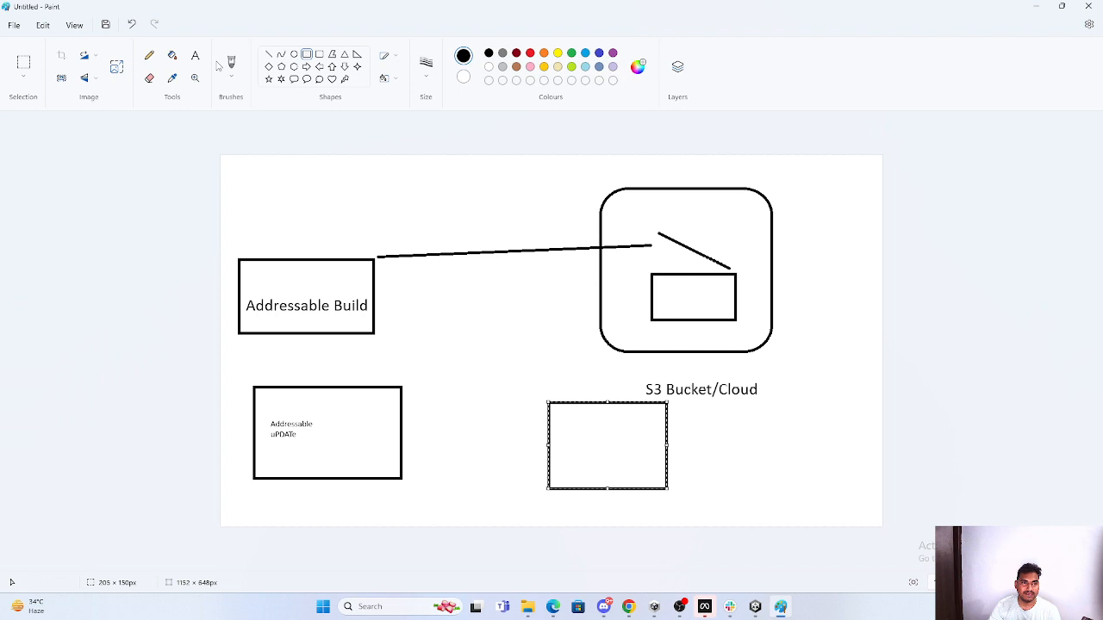
pyautogui.click(195, 55)
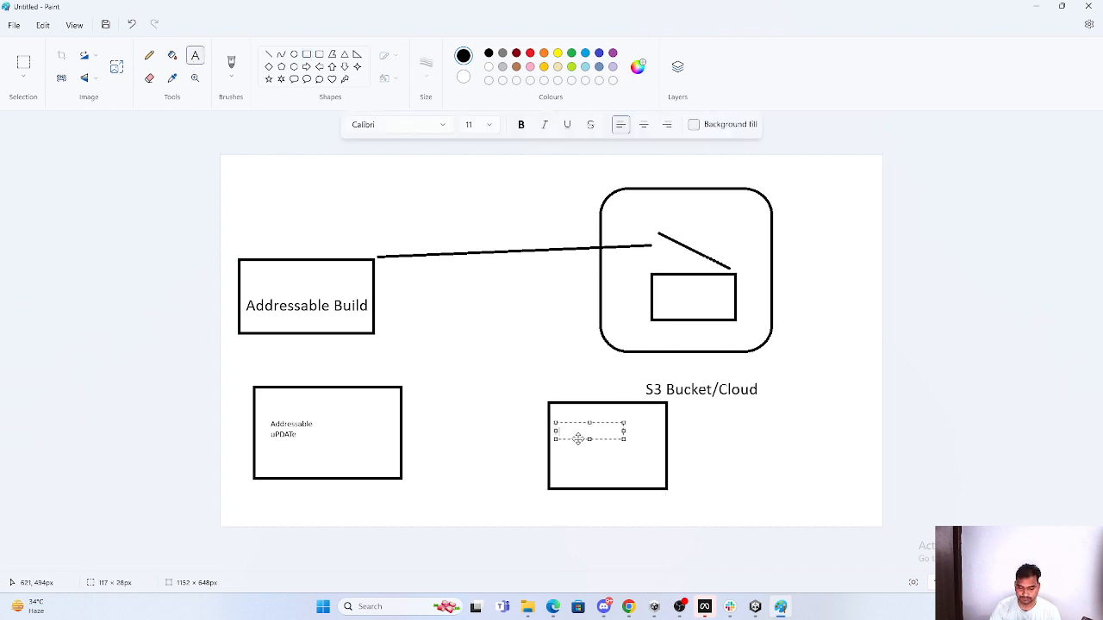
pyautogui.write('aPP/gAME')
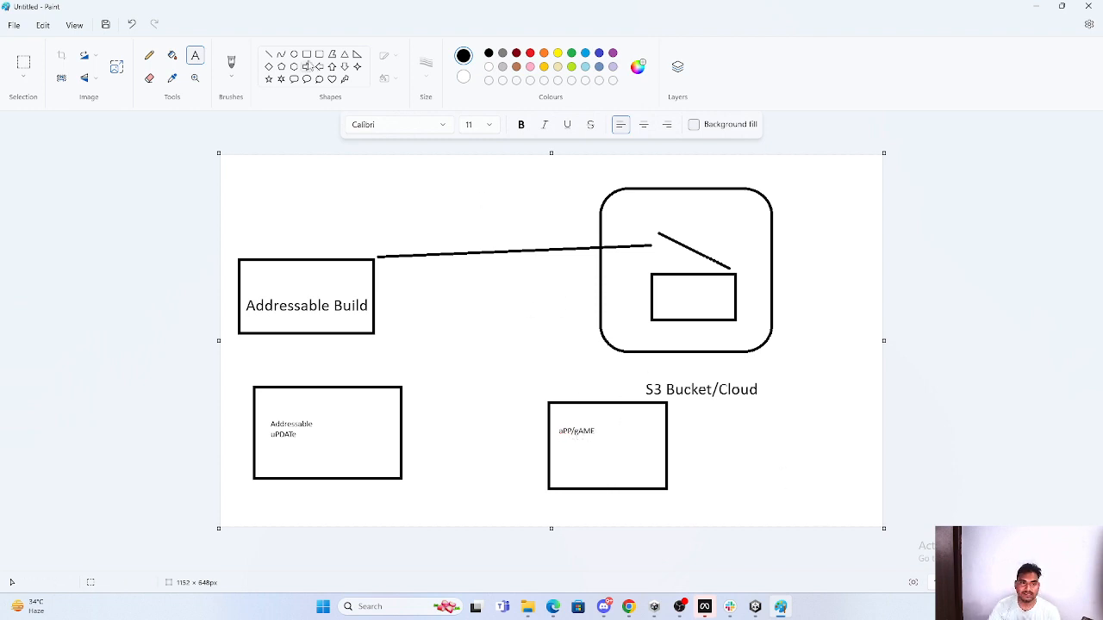
pyautogui.moveTo(633, 297); pyautogui.dragTo(588, 406)
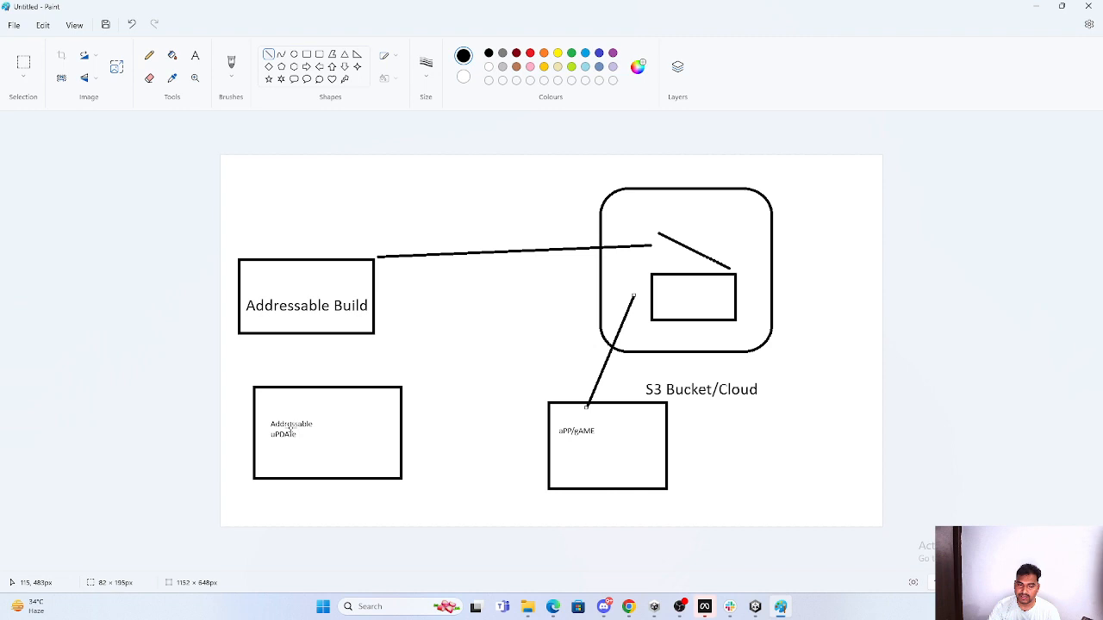
pyautogui.moveTo(600, 447)
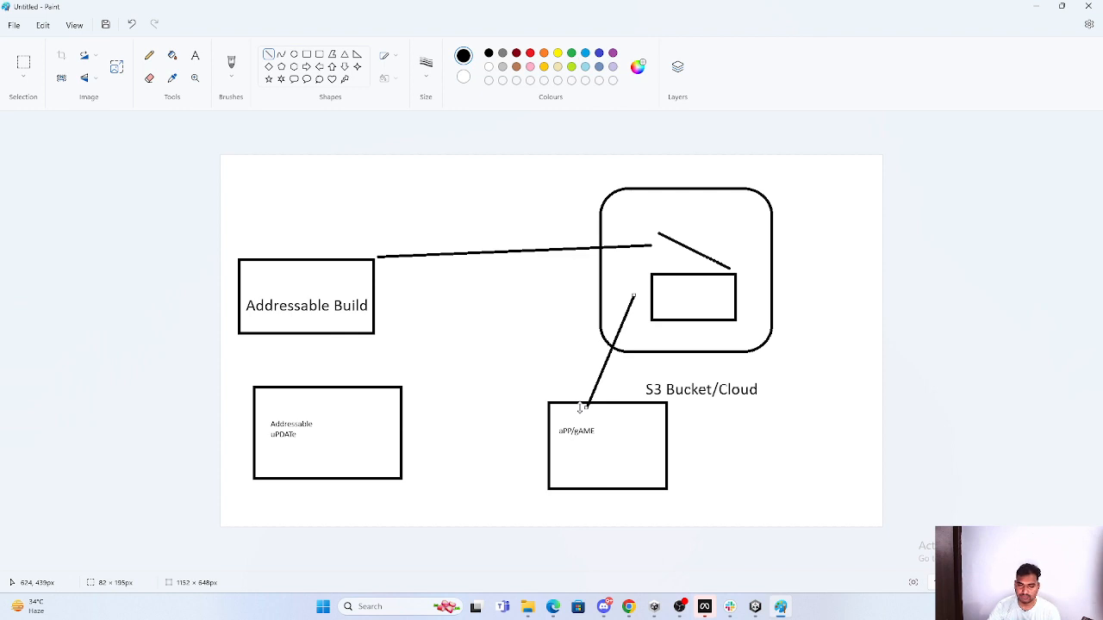
pyautogui.moveTo(659, 343)
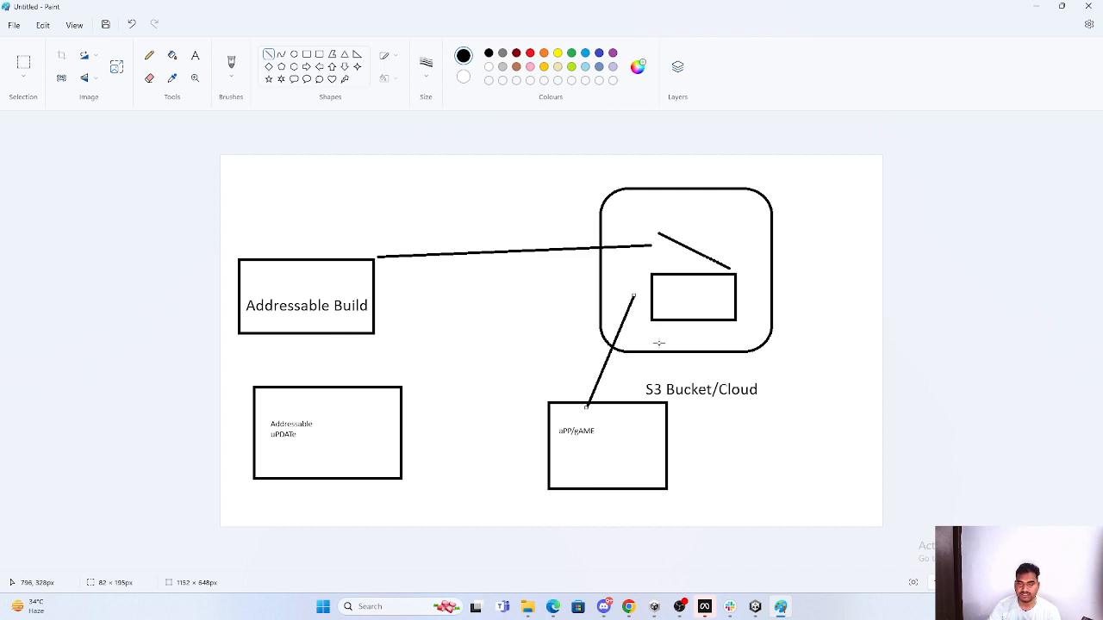
pyautogui.moveTo(677, 463)
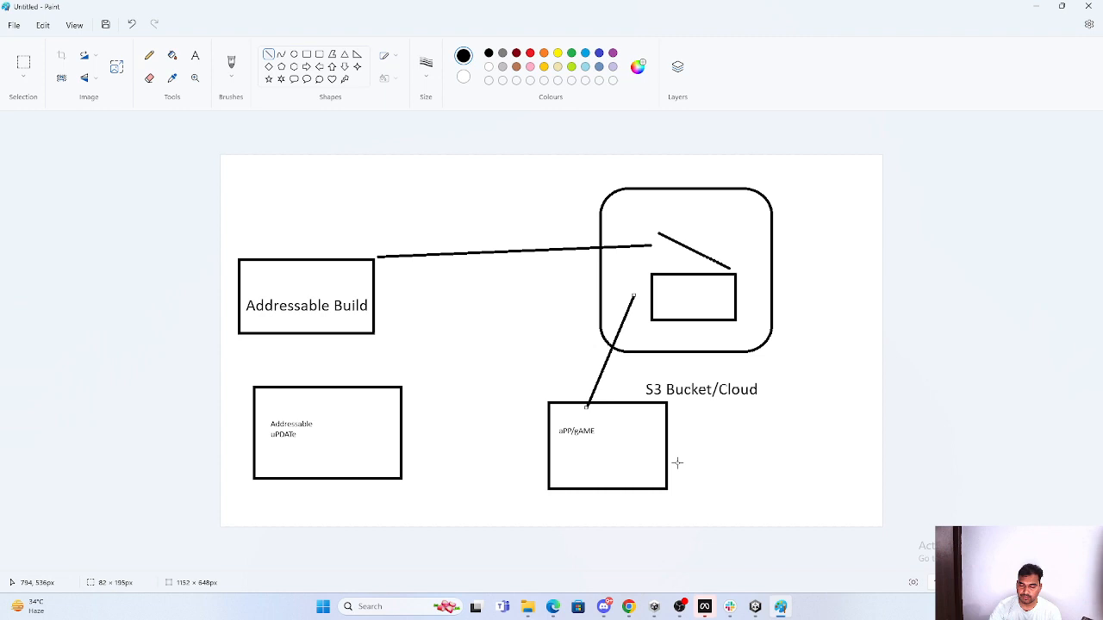
pyautogui.moveTo(582, 437)
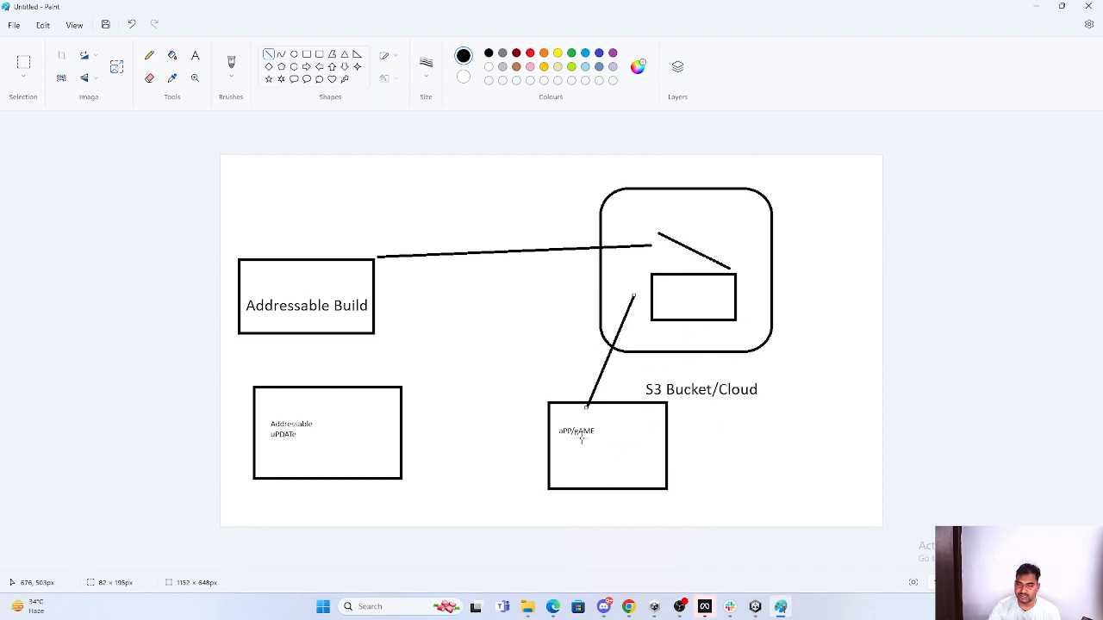
pyautogui.moveTo(366, 414)
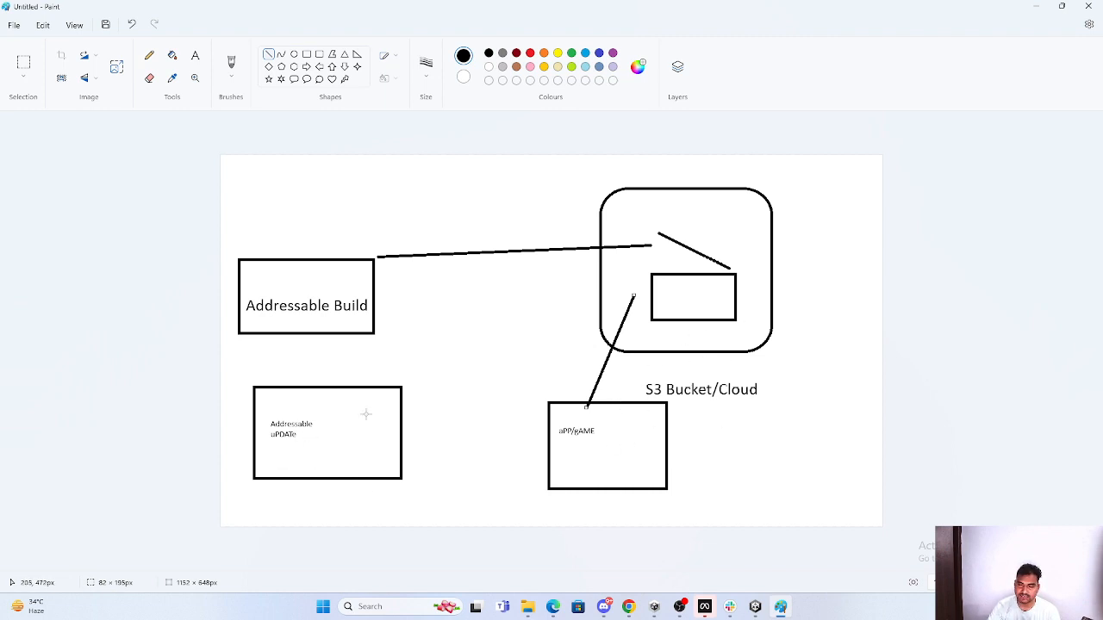
pyautogui.moveTo(566, 446)
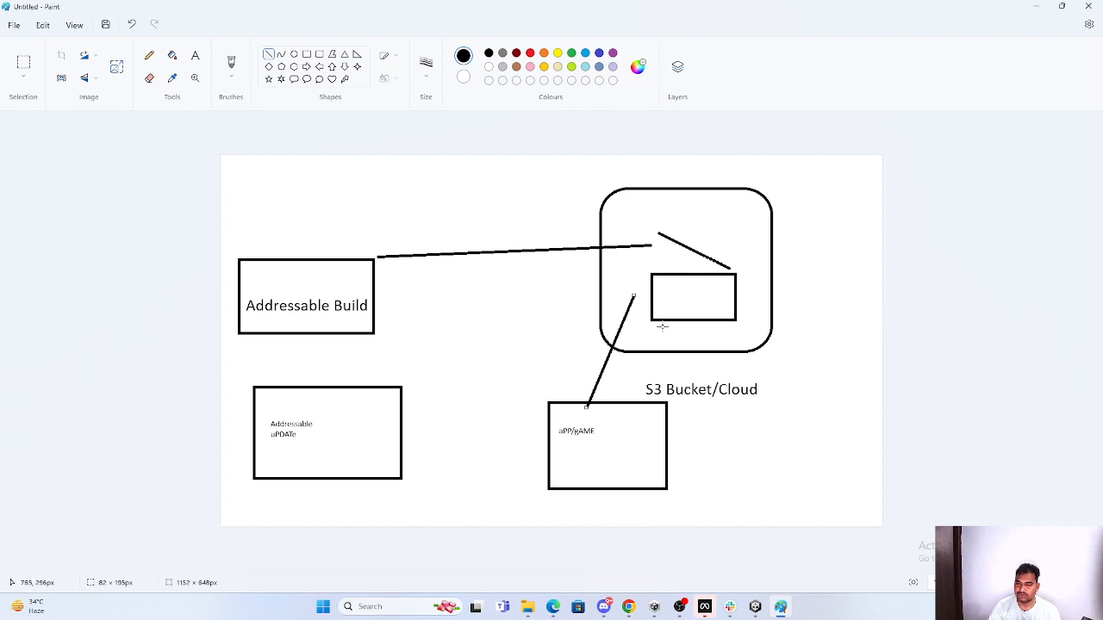
pyautogui.moveTo(754, 212)
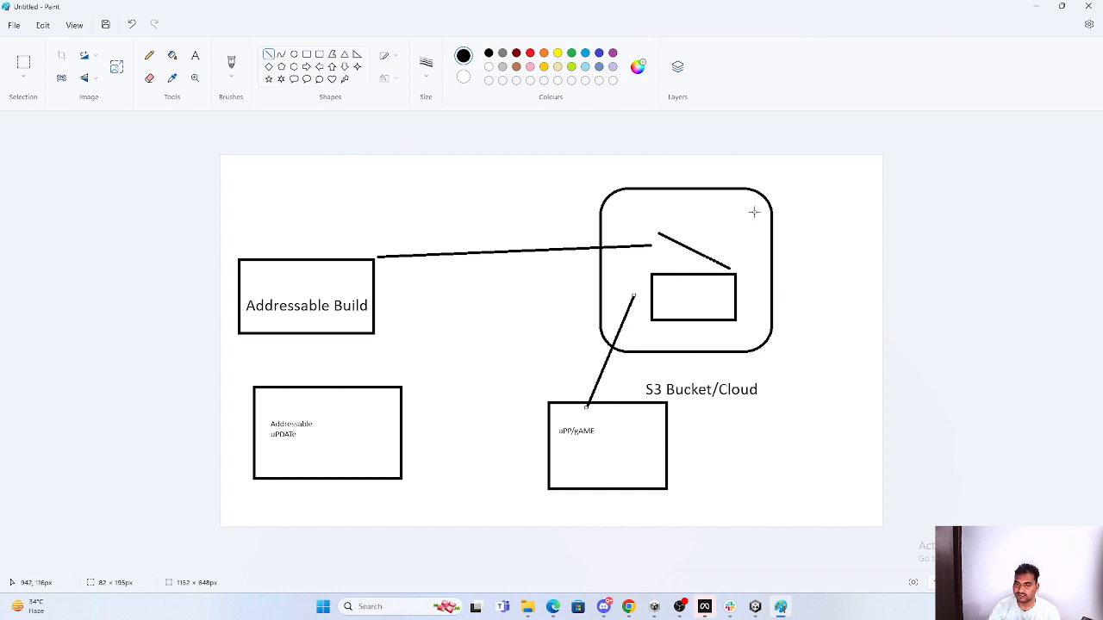
pyautogui.moveTo(766, 360)
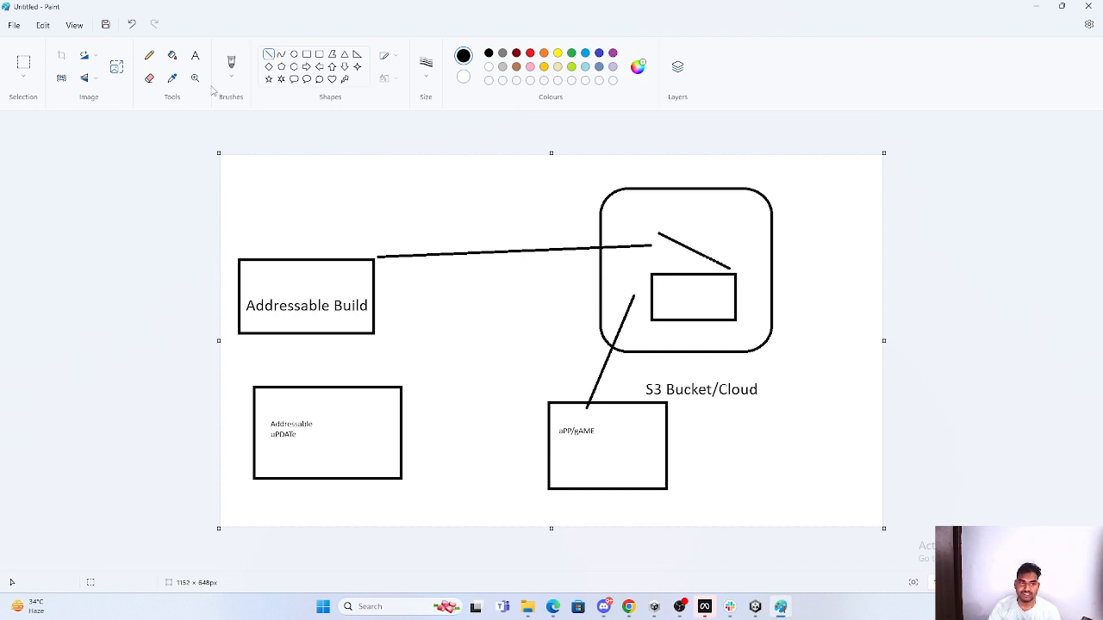
# Type a 'cdn' text label to the right of the app/game box
pyautogui.click(195, 55)
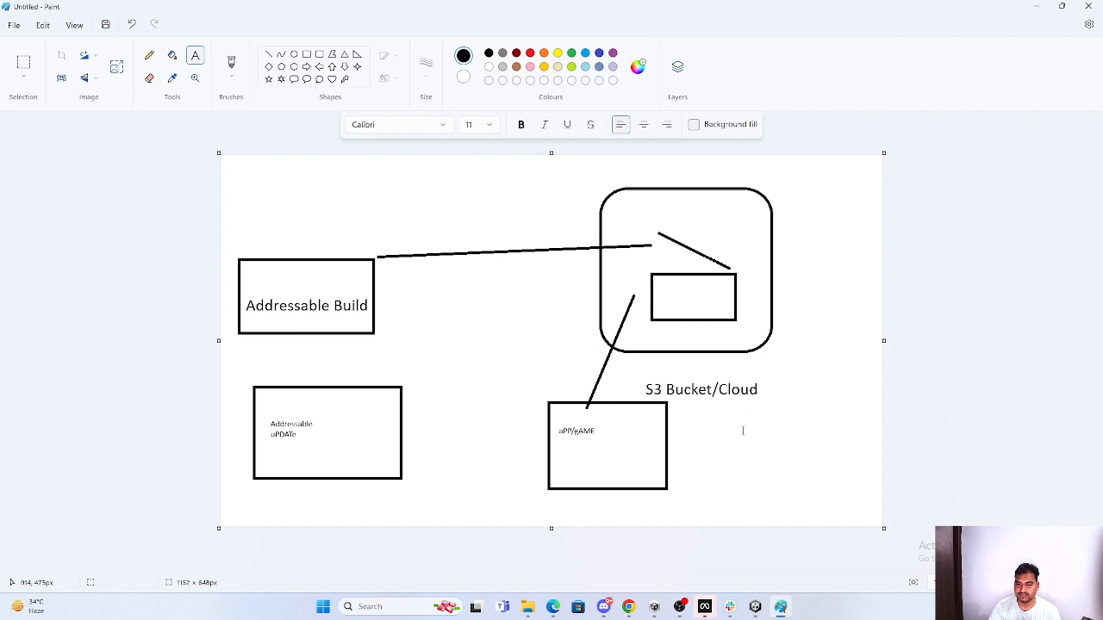
pyautogui.write('cdn')
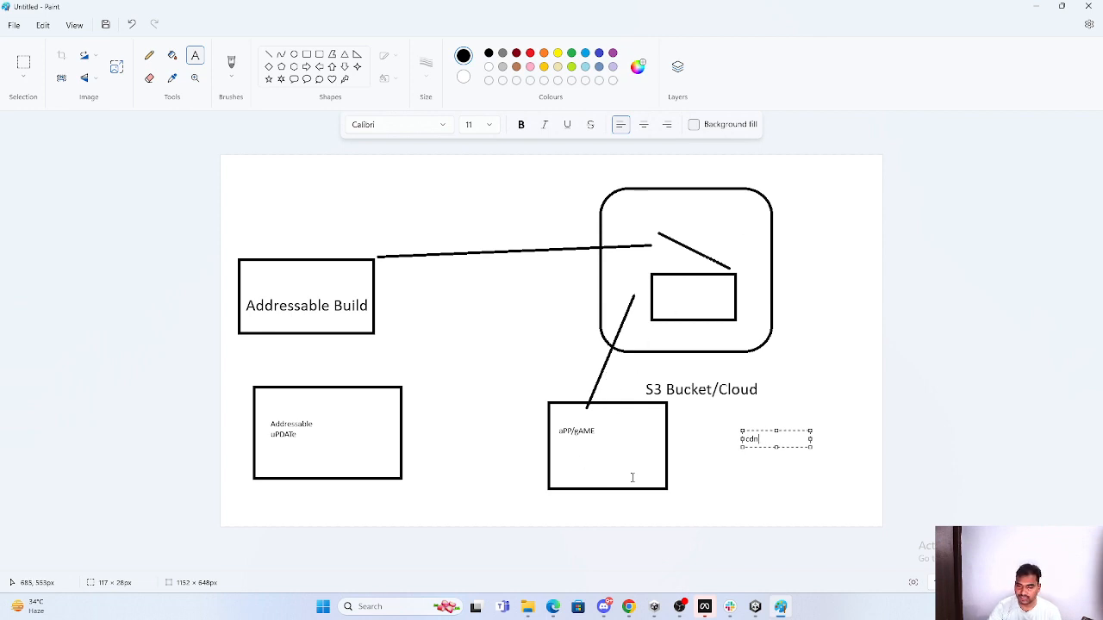
pyautogui.moveTo(780, 464)
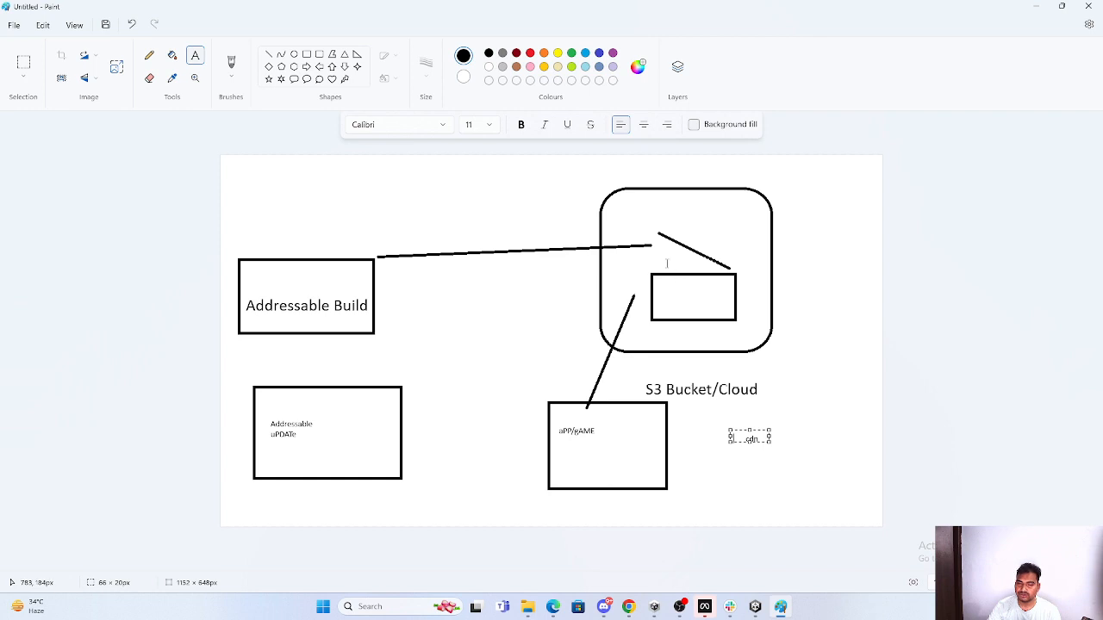
pyautogui.moveTo(461, 265)
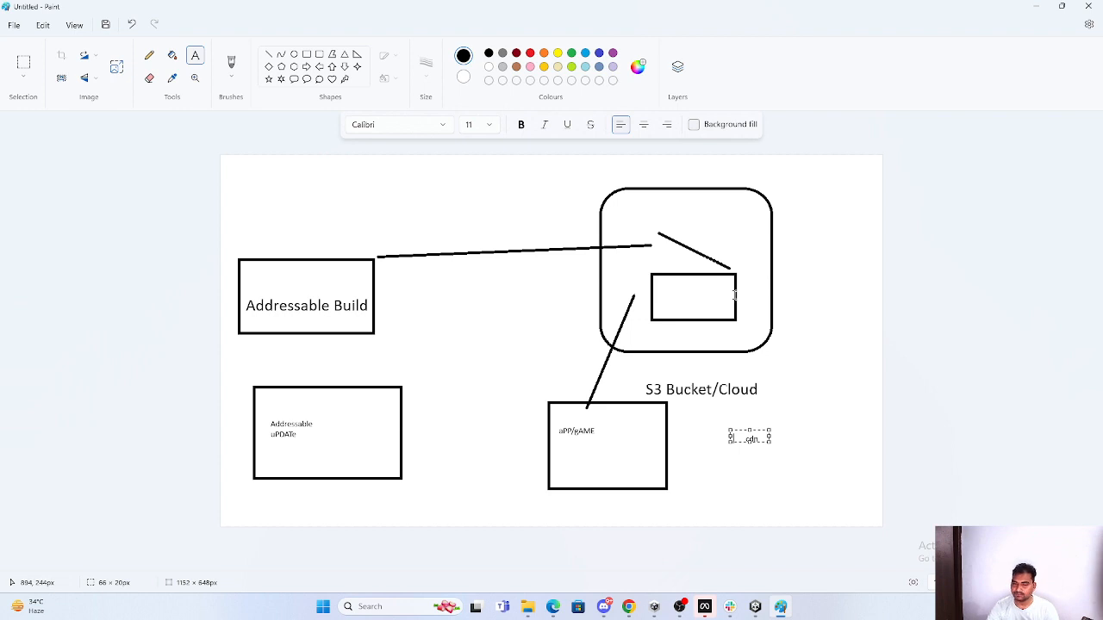
pyautogui.moveTo(531, 216)
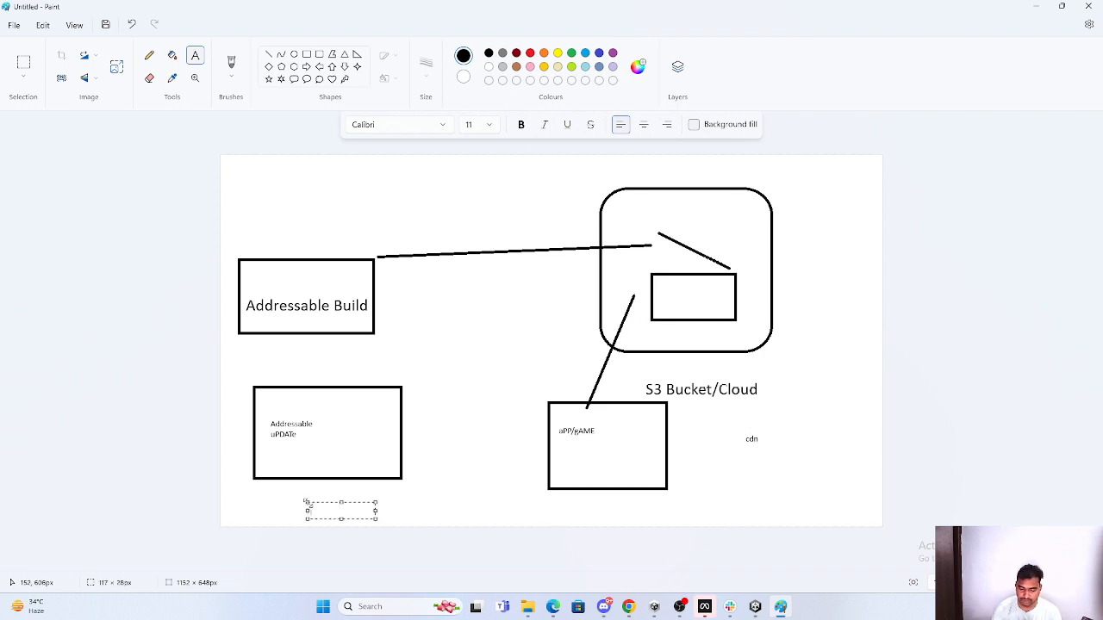
# Type 'aSSET' as the start of the note below the Addressable Update box
pyautogui.write('aSSET .........SCRIP')
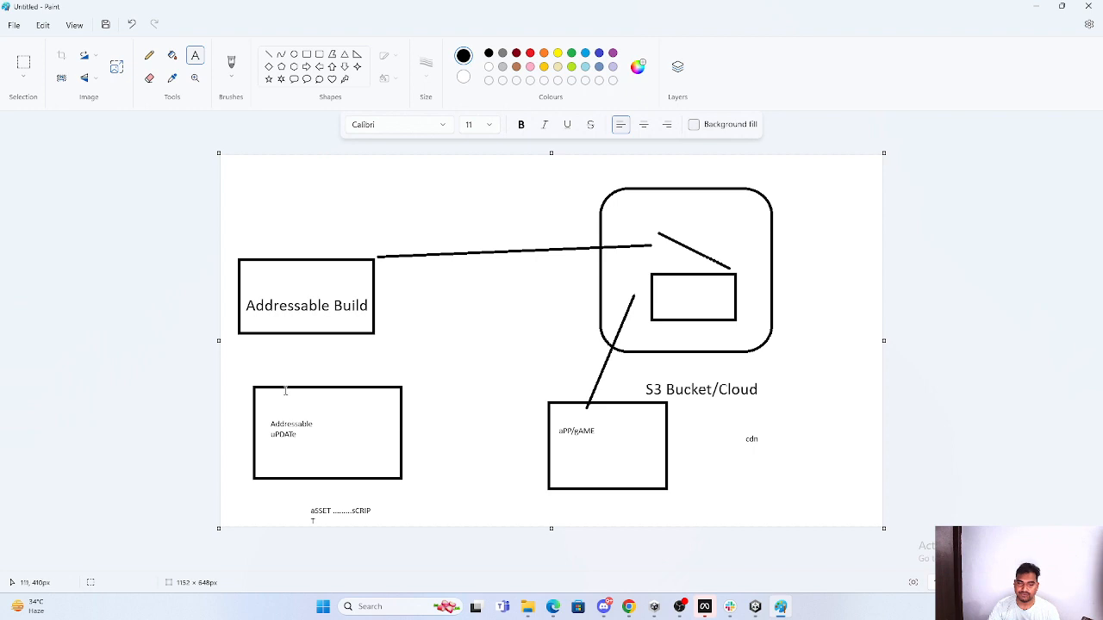
pyautogui.moveTo(548, 422)
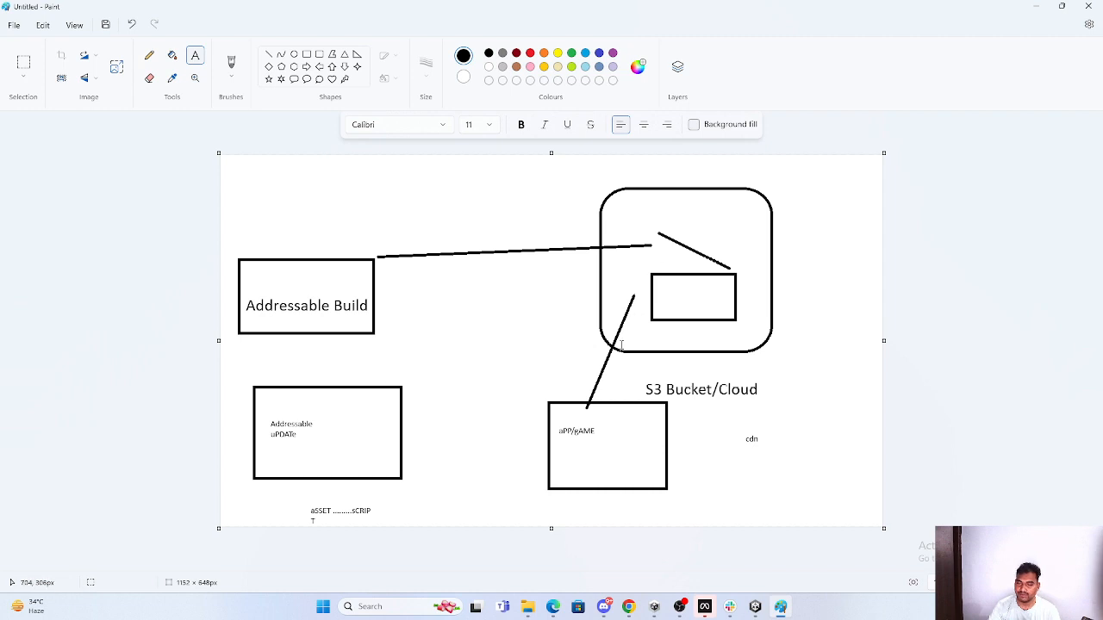
pyautogui.moveTo(344, 490)
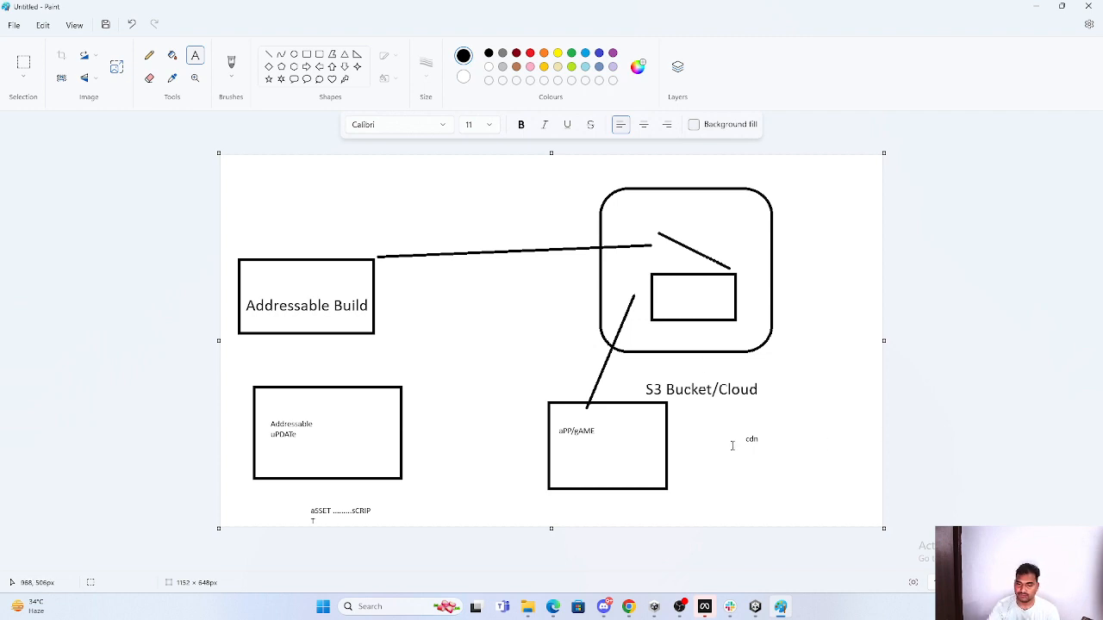
pyautogui.moveTo(582, 466)
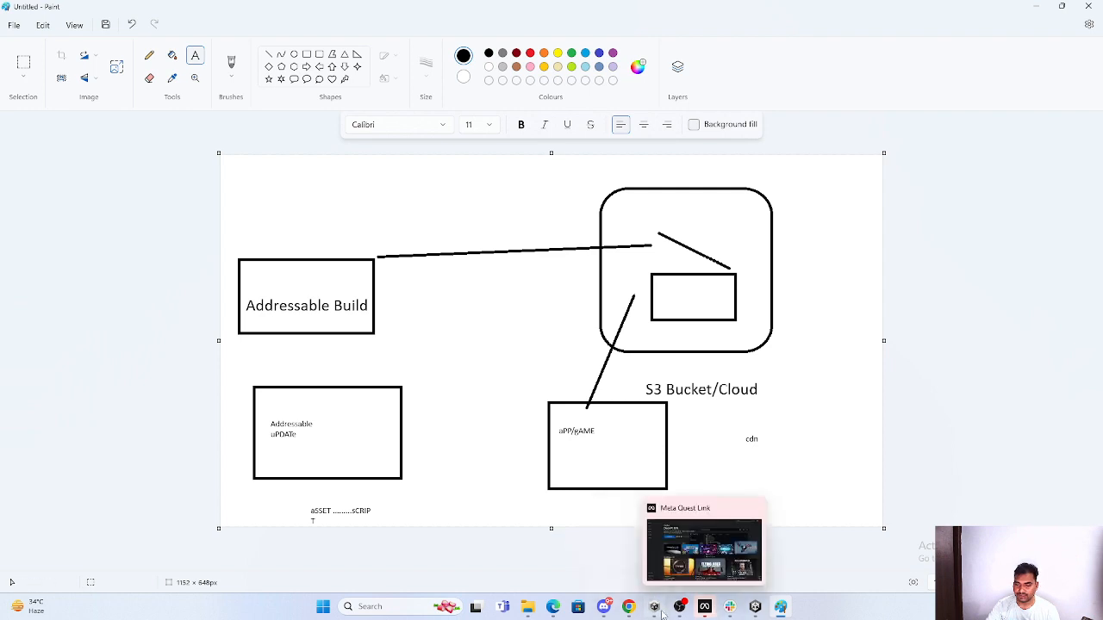
# Return to Unity, select Test_Map 1, and inspect the Scene3 group's remote paths
pyautogui.click(654, 607)
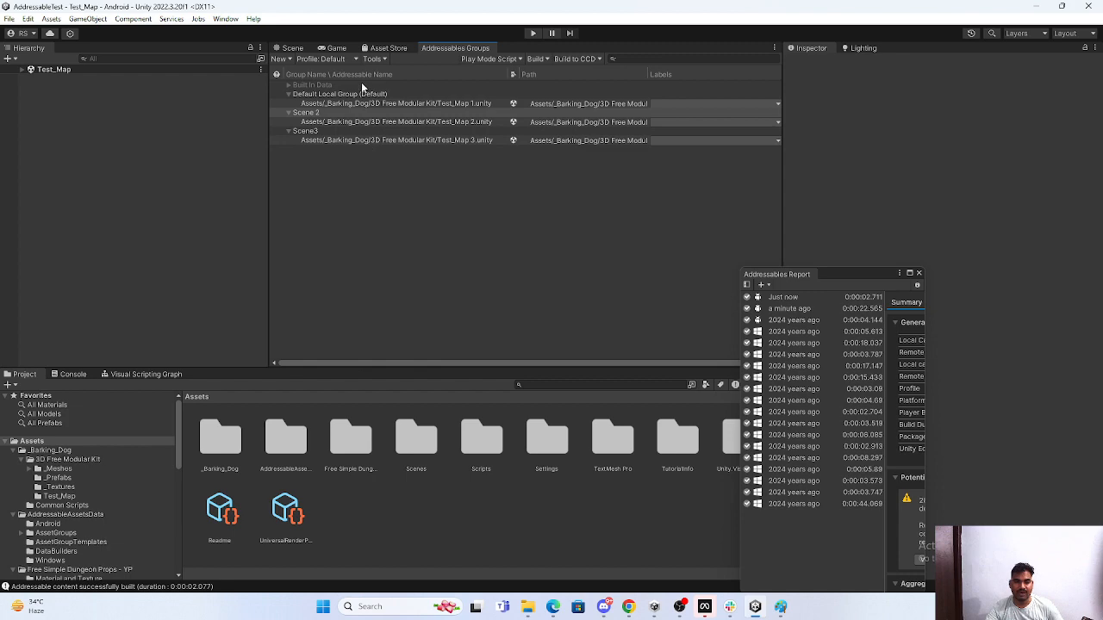
pyautogui.moveTo(644, 205)
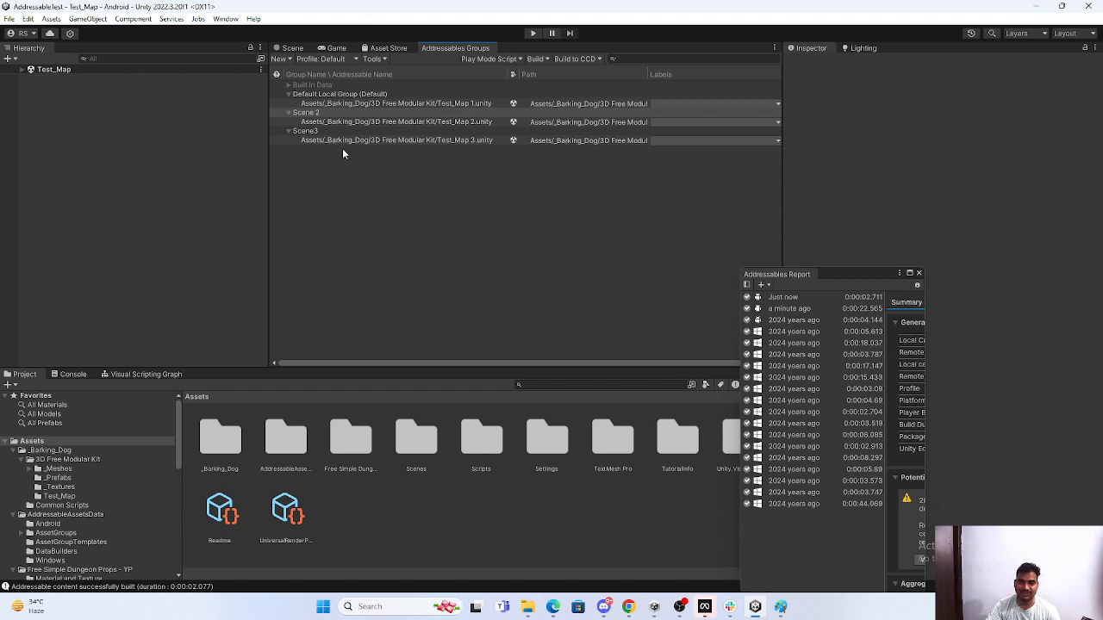
pyautogui.click(396, 103)
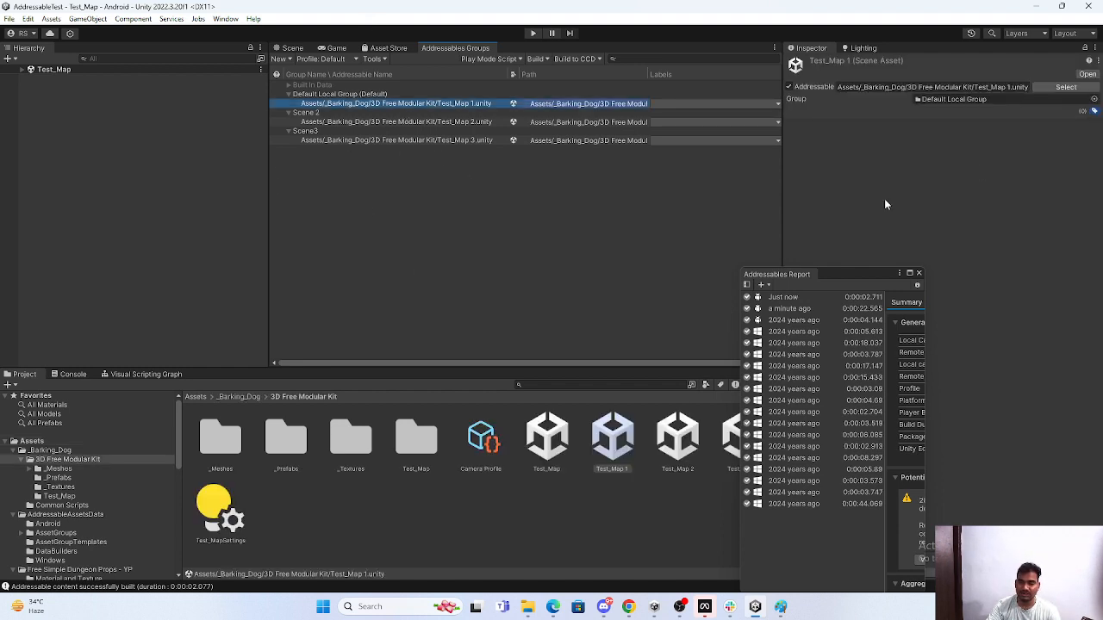
pyautogui.click(306, 131)
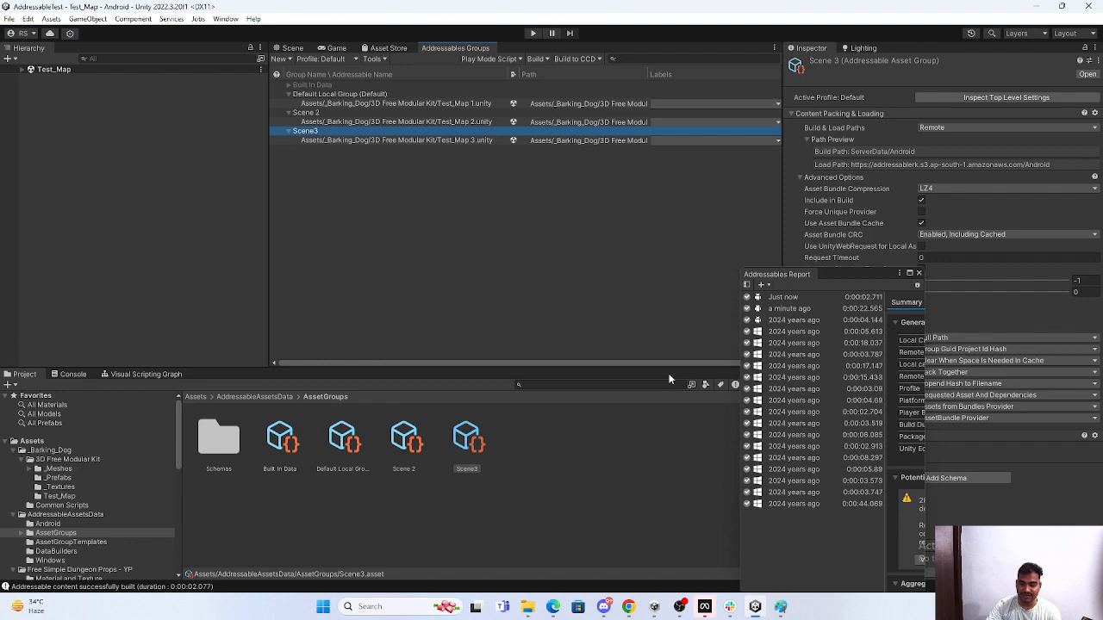
pyautogui.moveTo(676, 405)
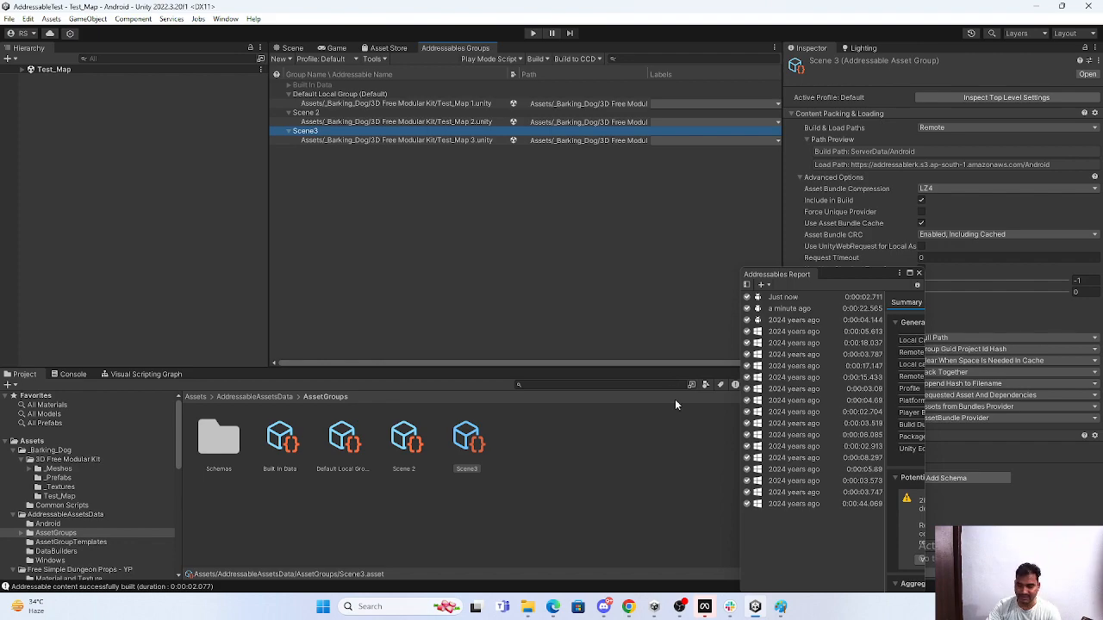